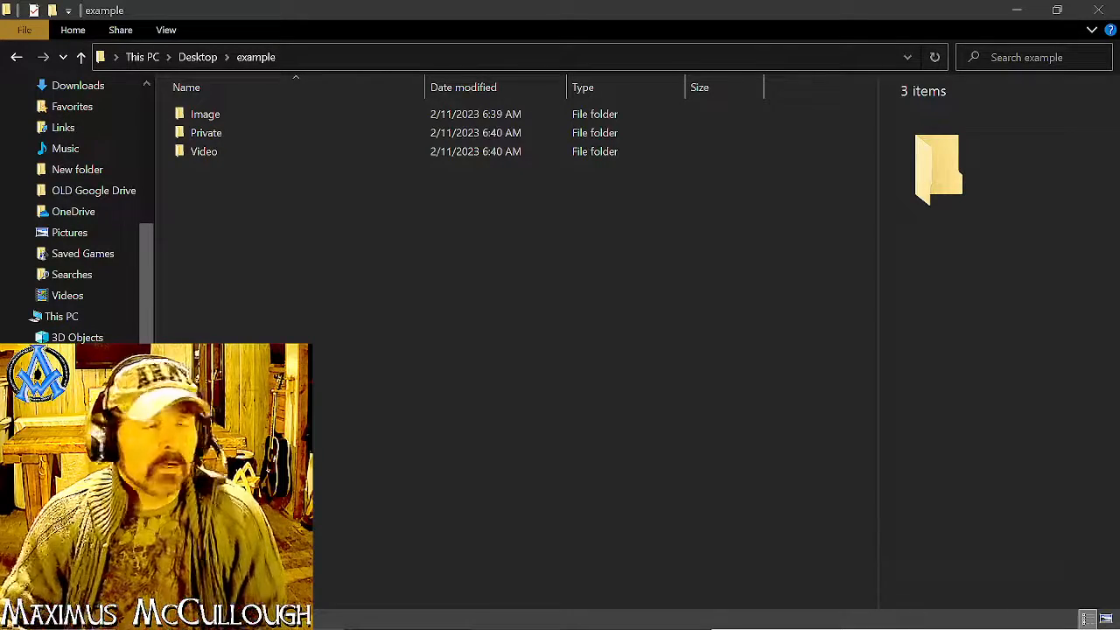
{"action": "mouse_move", "coordinate": [504, 487]}
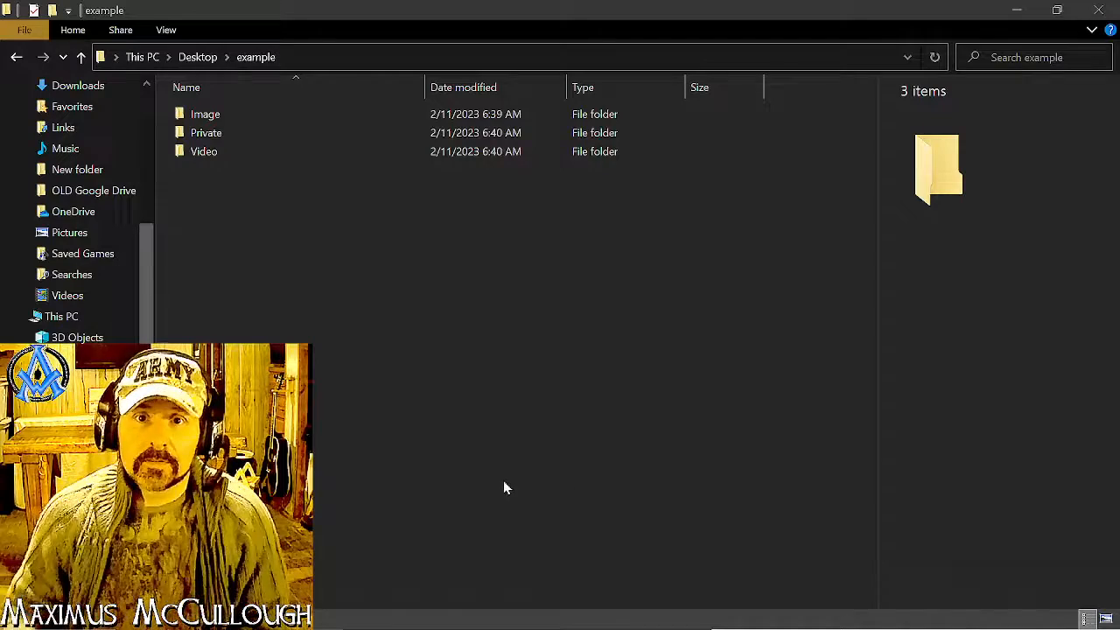
{"action": "mouse_move", "coordinate": [441, 376]}
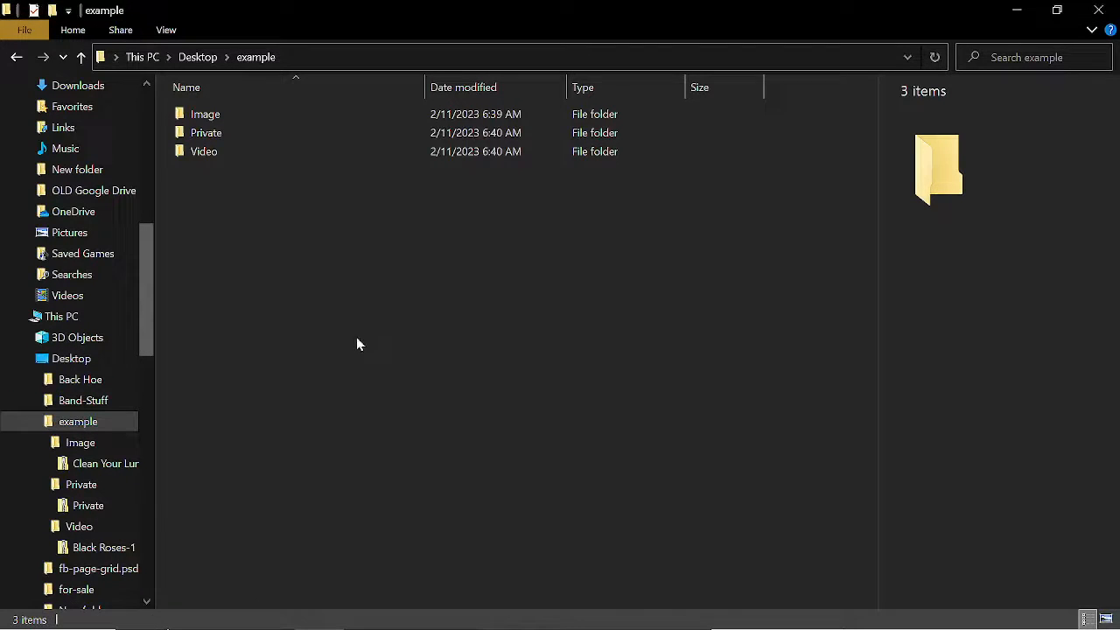
Inside Image, try viewing the JPG in the Clean Your Lungs zip and cancel the password prompt.
{"action": "left_click", "coordinate": [205, 113]}
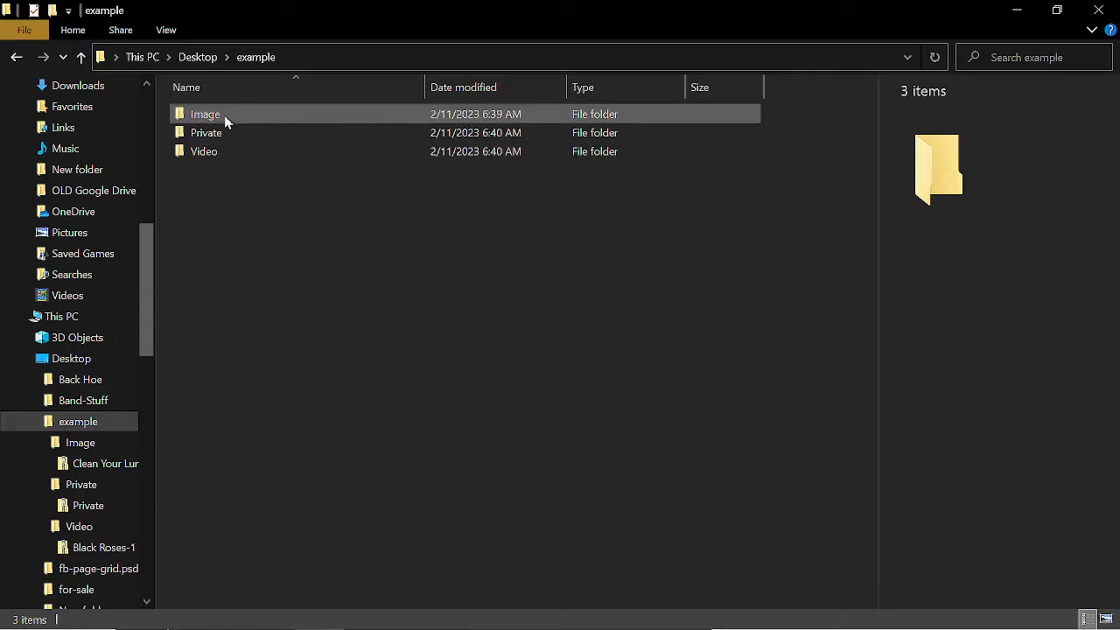
{"action": "double_click", "coordinate": [205, 114]}
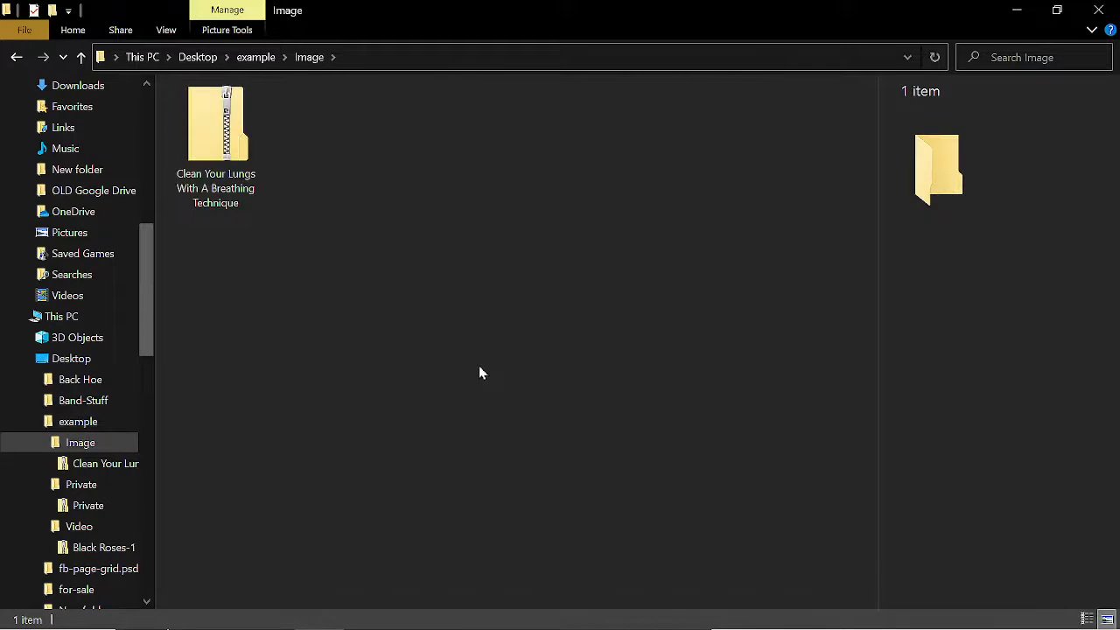
{"action": "double_click", "coordinate": [215, 124]}
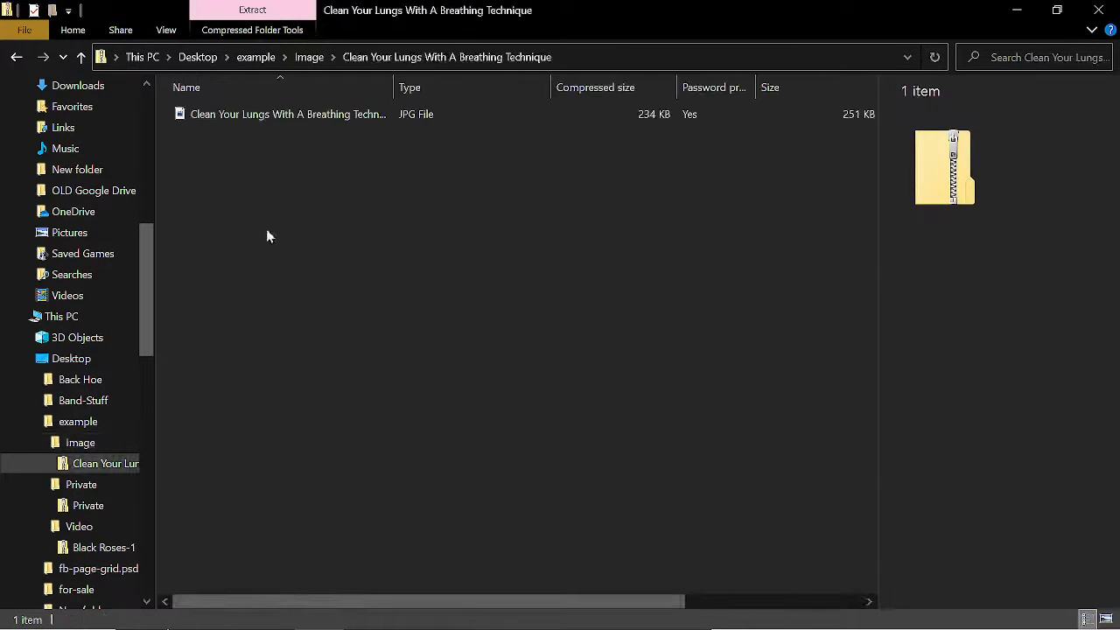
{"action": "double_click", "coordinate": [287, 114]}
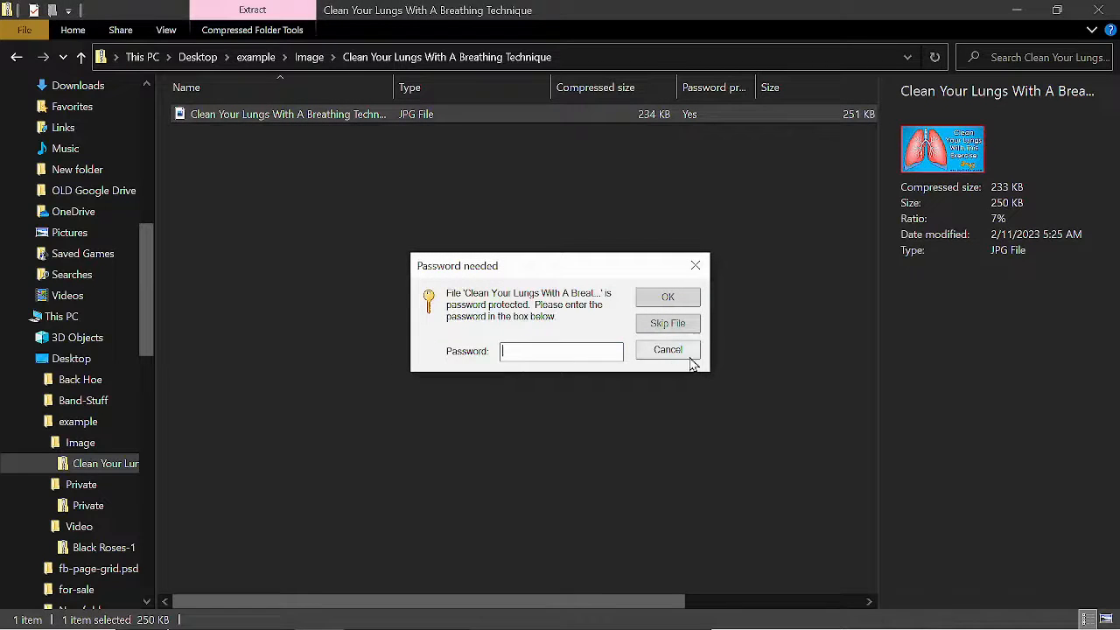
{"action": "left_click", "coordinate": [667, 350]}
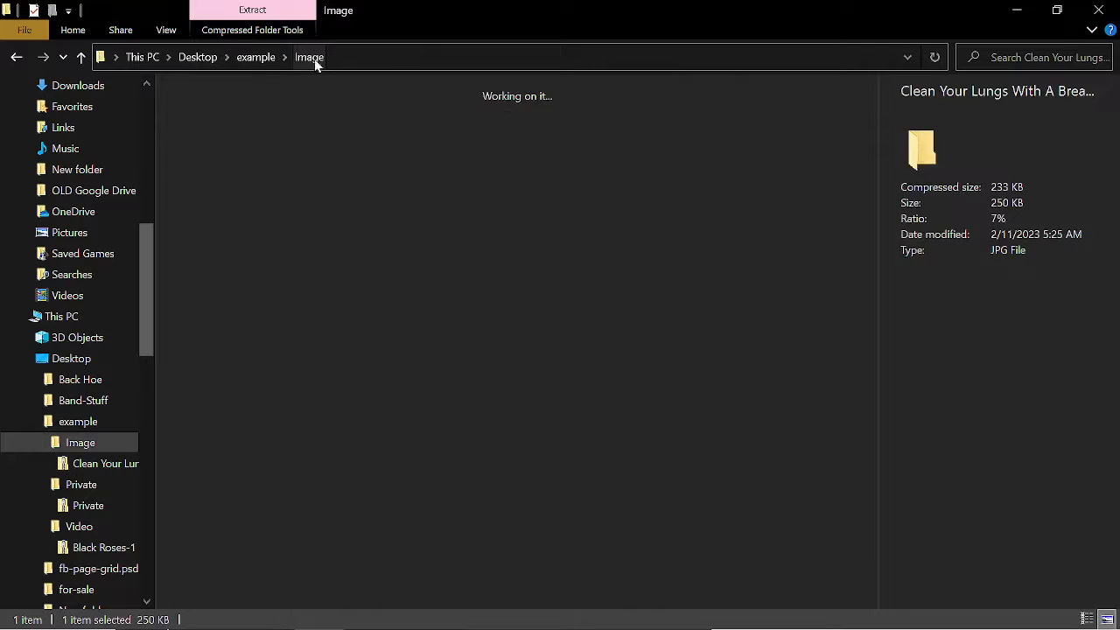
Run Extract All on the zip, cancel its password prompt, and inspect the empty extracted folder.
{"action": "right_click", "coordinate": [213, 132]}
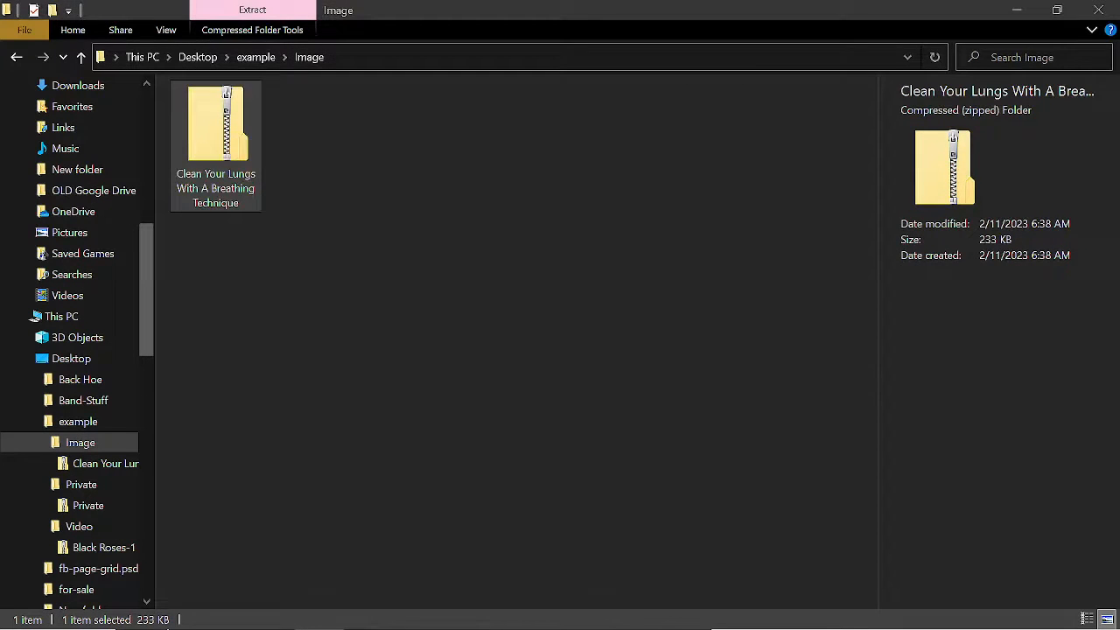
{"action": "left_click", "coordinate": [252, 10]}
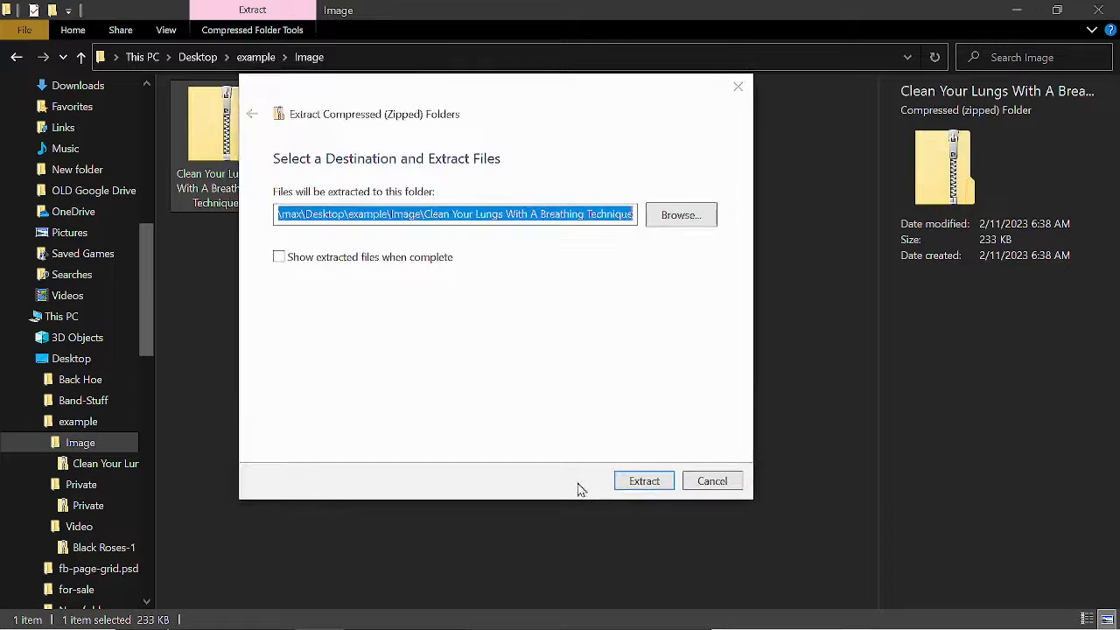
{"action": "left_click", "coordinate": [643, 480]}
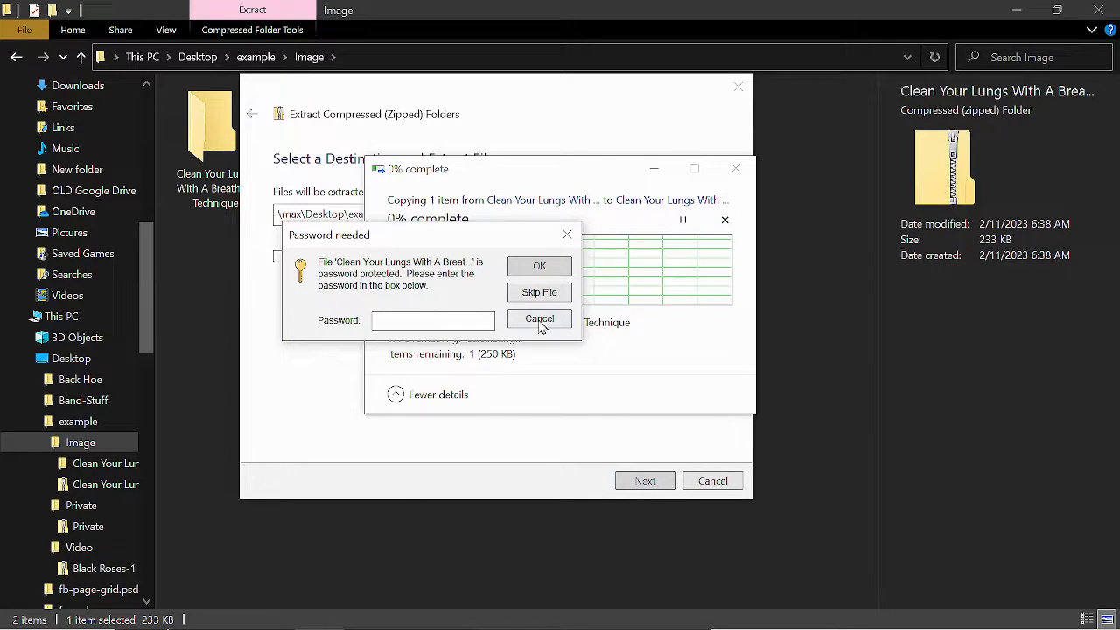
{"action": "left_click", "coordinate": [539, 318]}
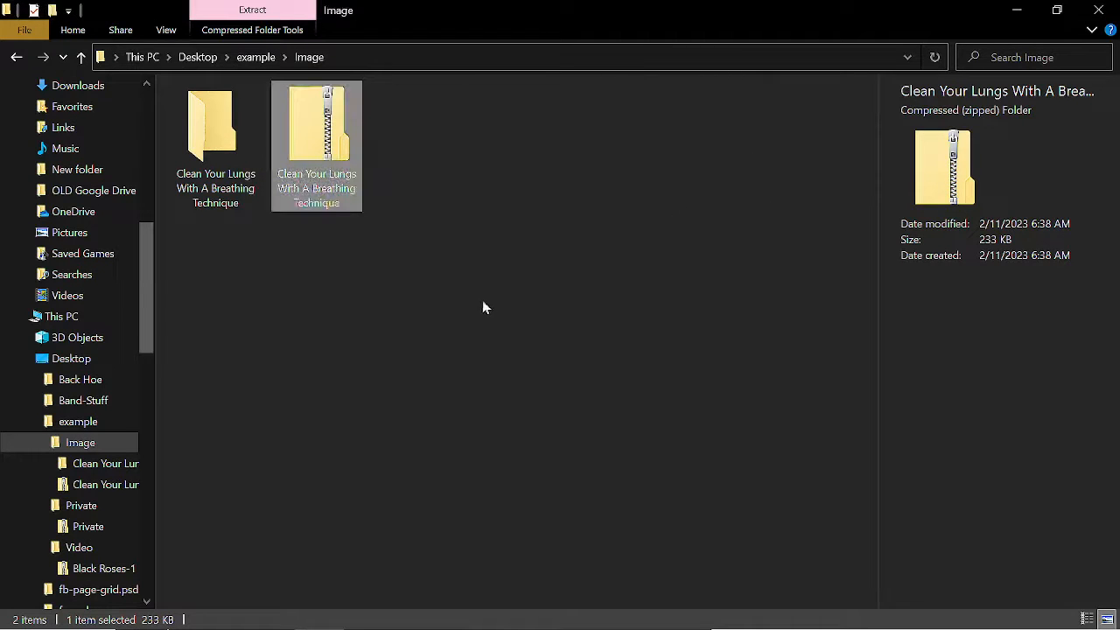
{"action": "left_click", "coordinate": [216, 131]}
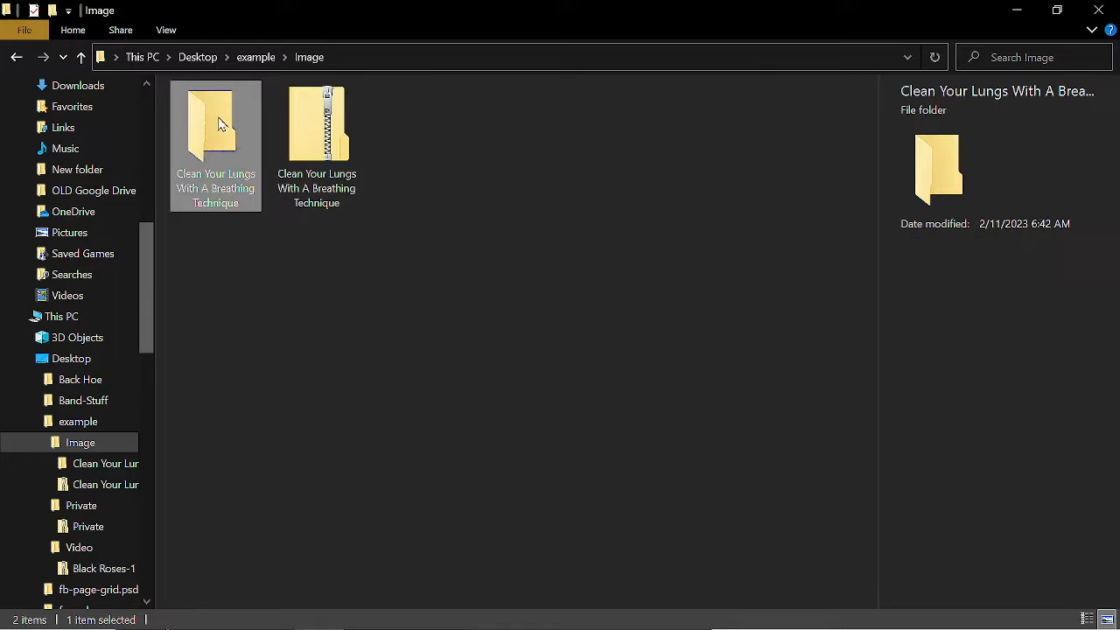
{"action": "double_click", "coordinate": [216, 131]}
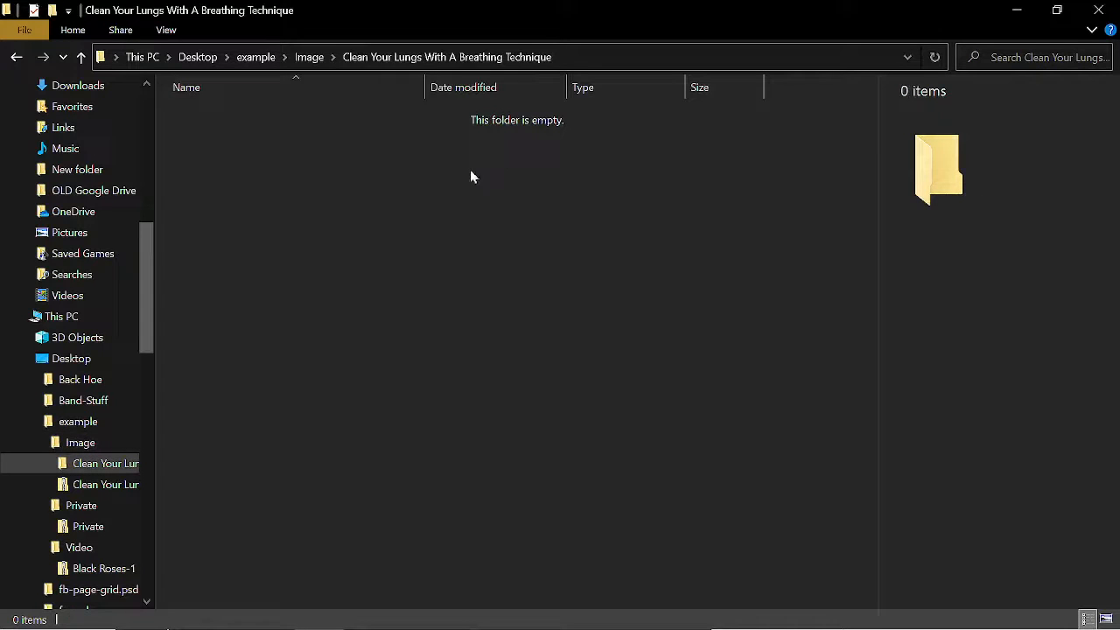
{"action": "mouse_move", "coordinate": [504, 130]}
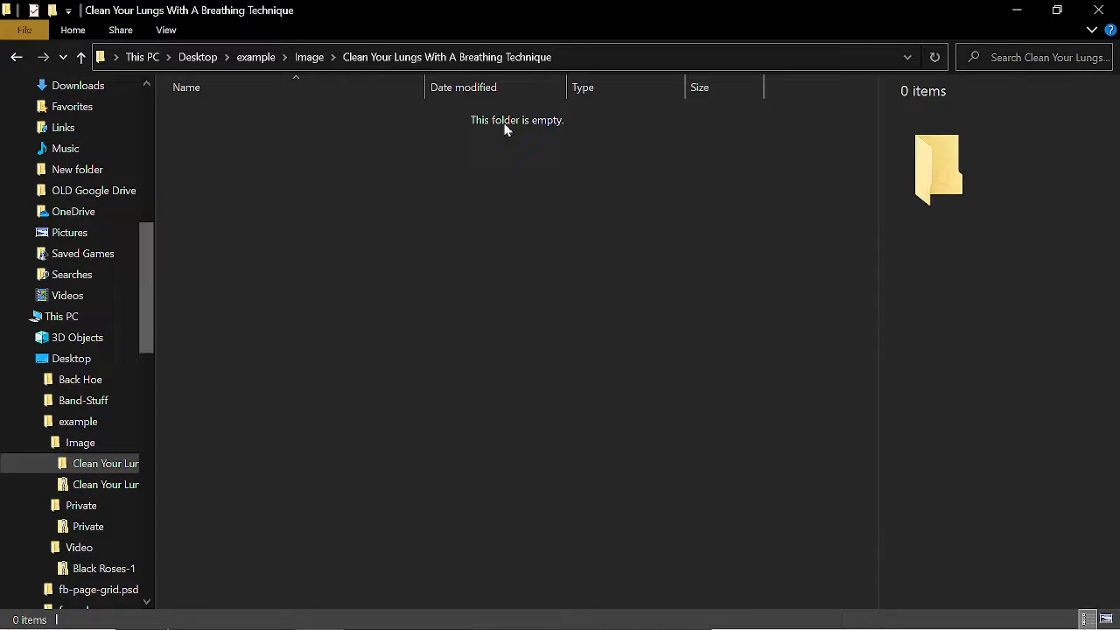
{"action": "mouse_move", "coordinate": [315, 68]}
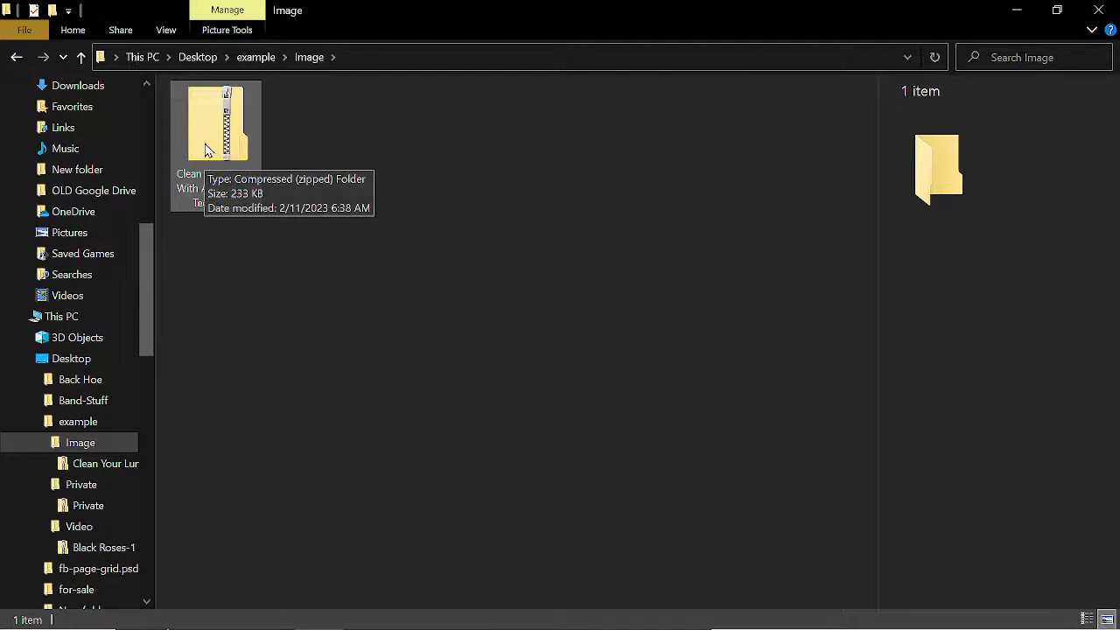
Enter the password to view the protected lungs JPG inside the zip, then return to the archive.
{"action": "double_click", "coordinate": [215, 123]}
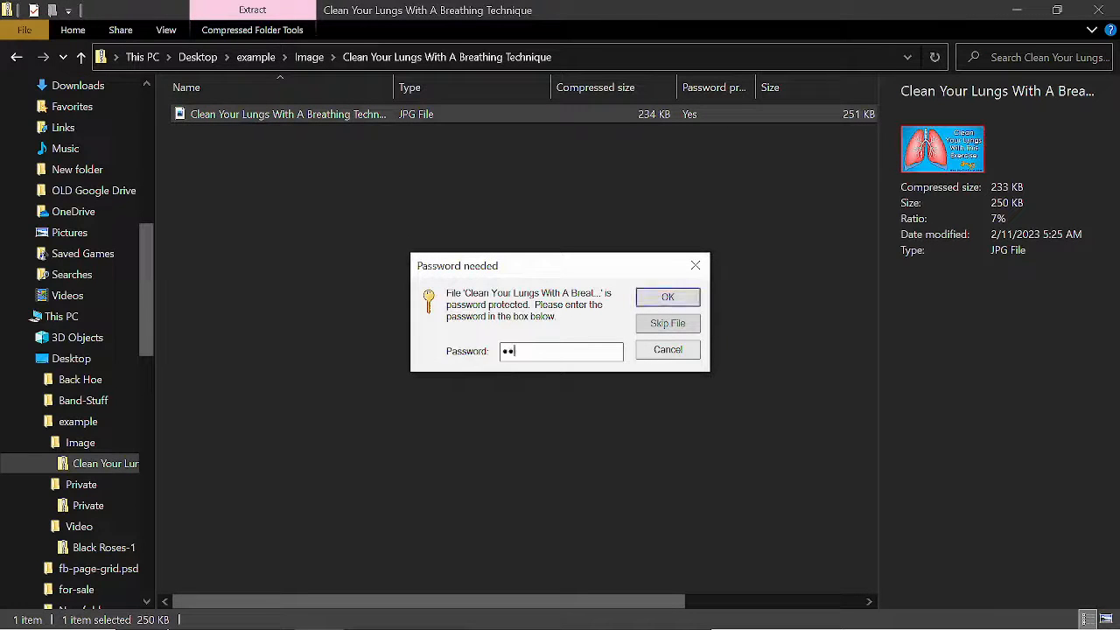
{"action": "type", "text": "••"}
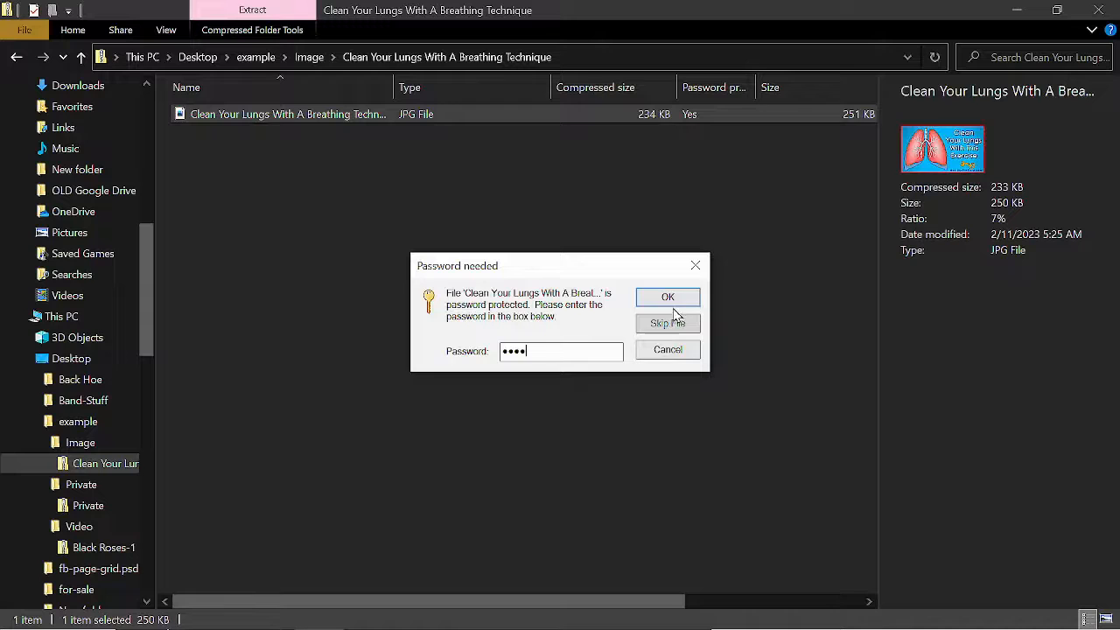
{"action": "left_click", "coordinate": [668, 297]}
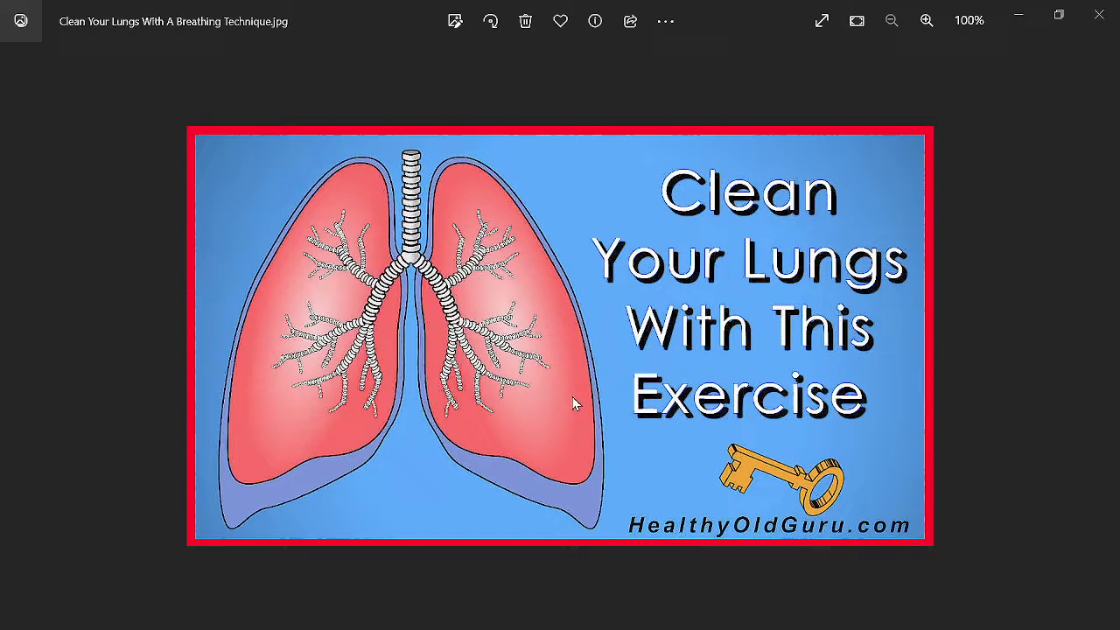
{"action": "mouse_move", "coordinate": [1099, 15]}
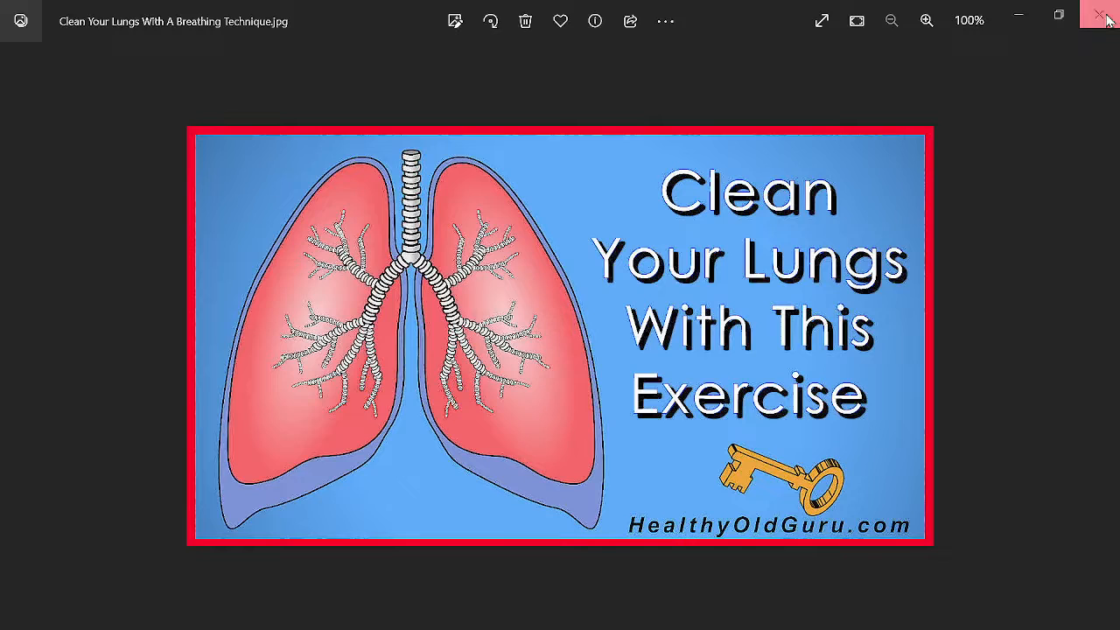
{"action": "left_click", "coordinate": [1106, 21]}
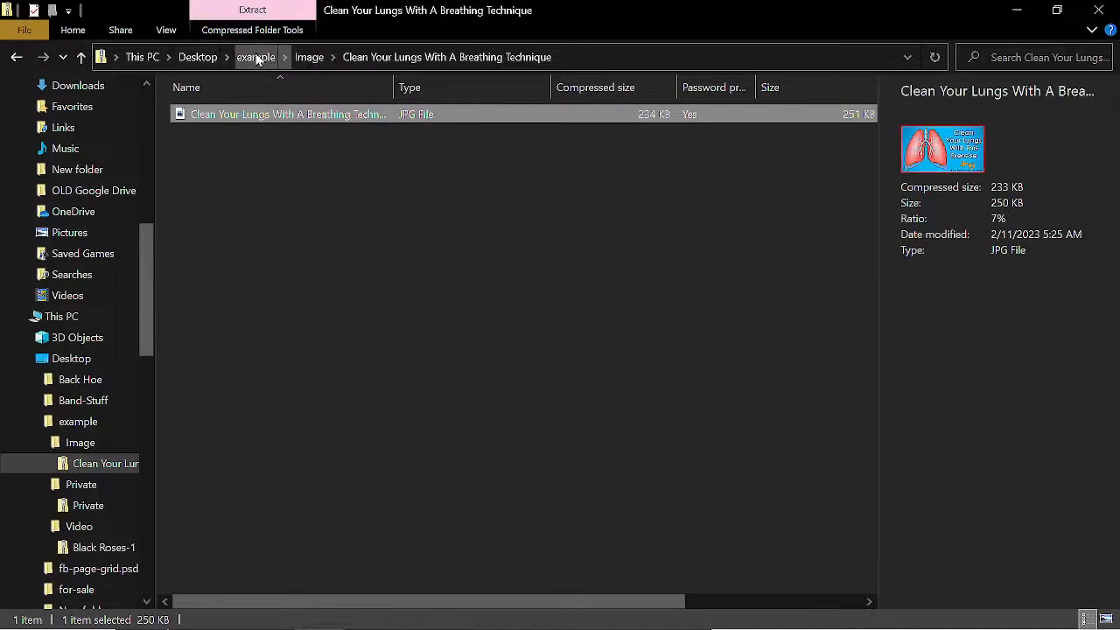
From example, unlock the Black Roses-1 video in the Video archive by submitting its password.
{"action": "left_click", "coordinate": [255, 56]}
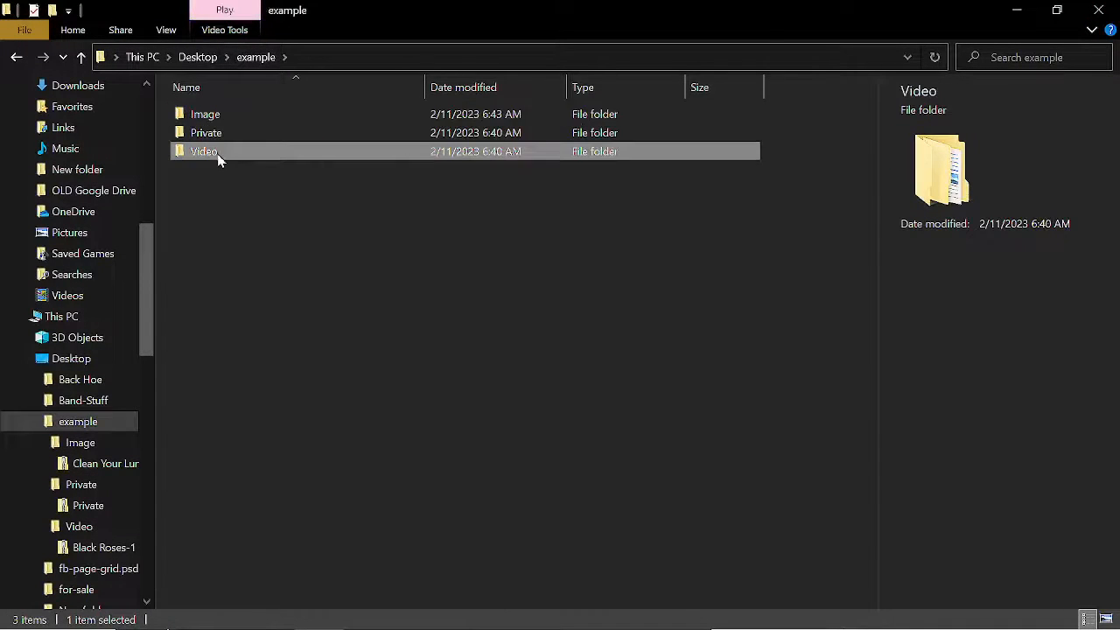
{"action": "double_click", "coordinate": [203, 151]}
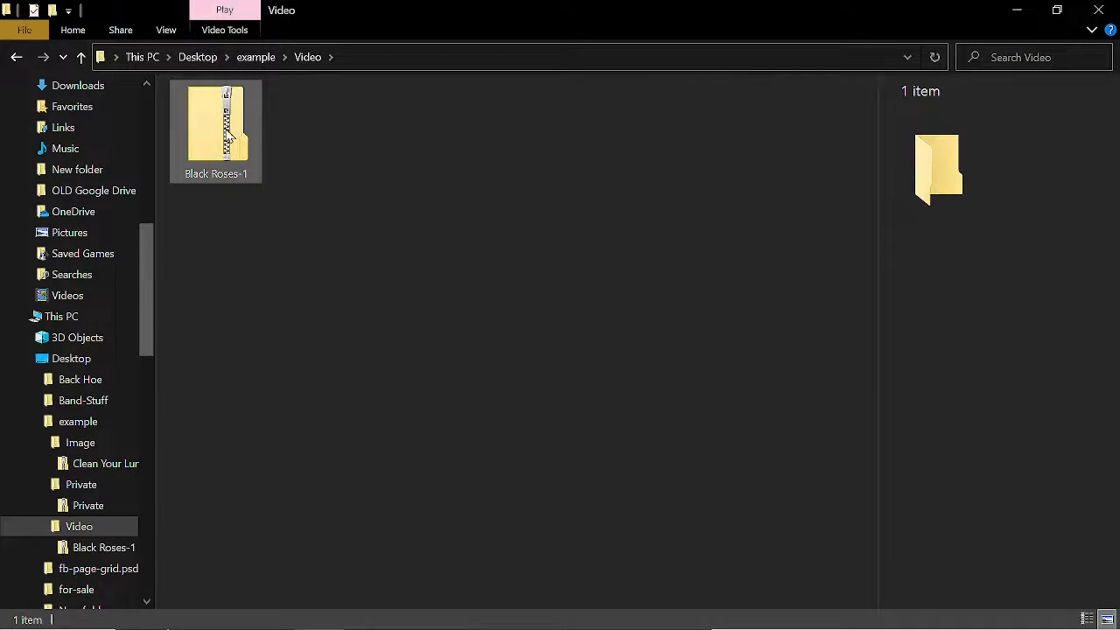
{"action": "double_click", "coordinate": [217, 131]}
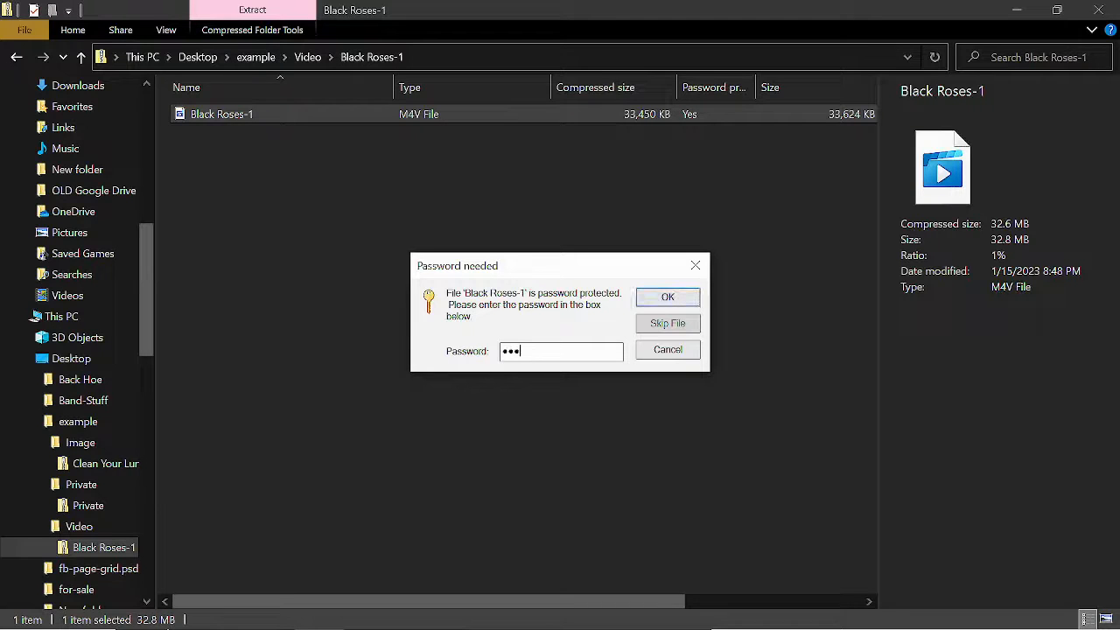
{"action": "type", "text": "•"}
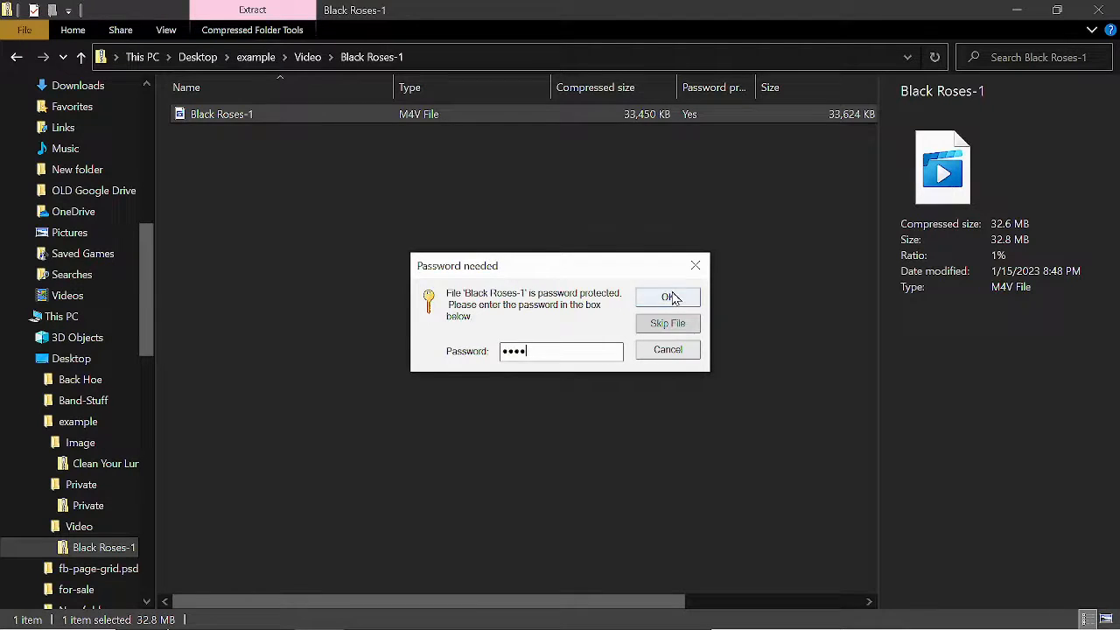
{"action": "left_click", "coordinate": [669, 298]}
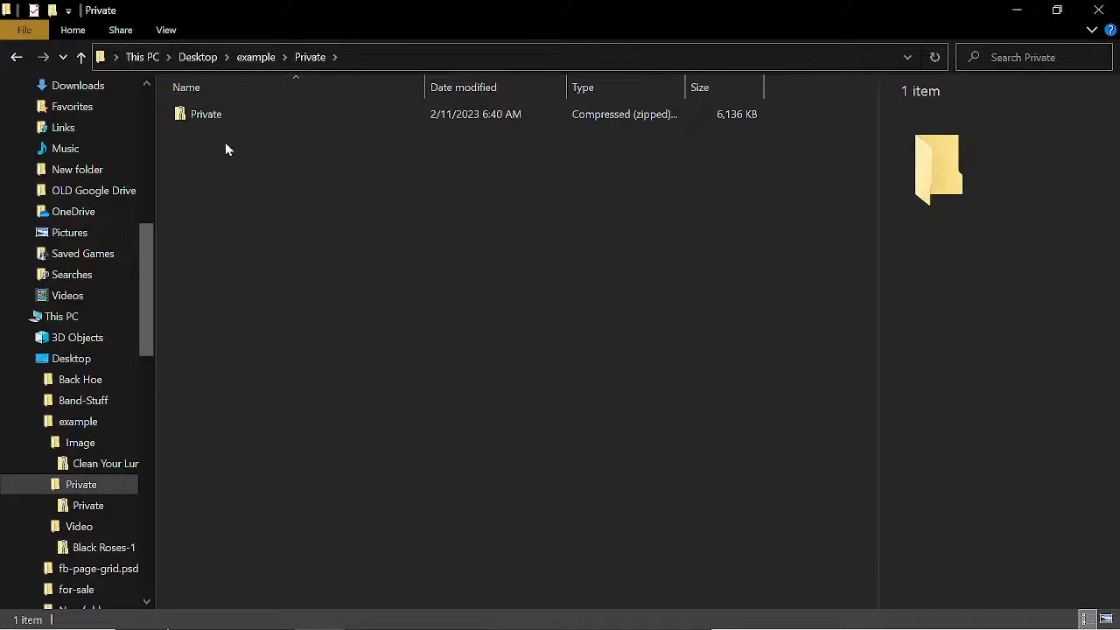
{"action": "mouse_move", "coordinate": [207, 114]}
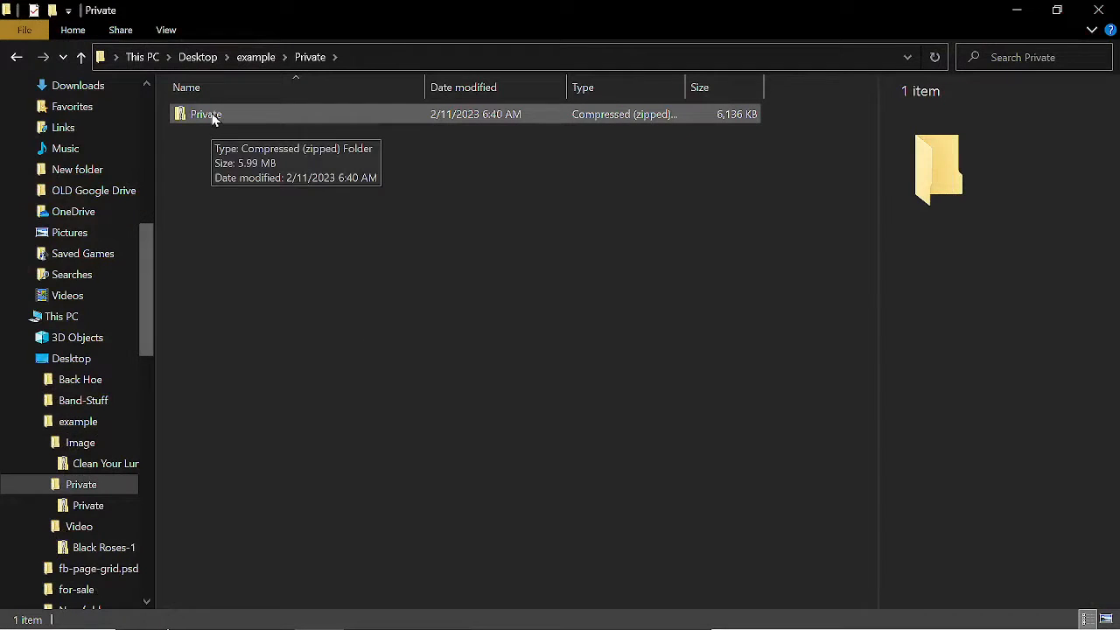
Extract the whole Private zip to the suggested folder, supplying its password.
{"action": "left_click", "coordinate": [207, 114]}
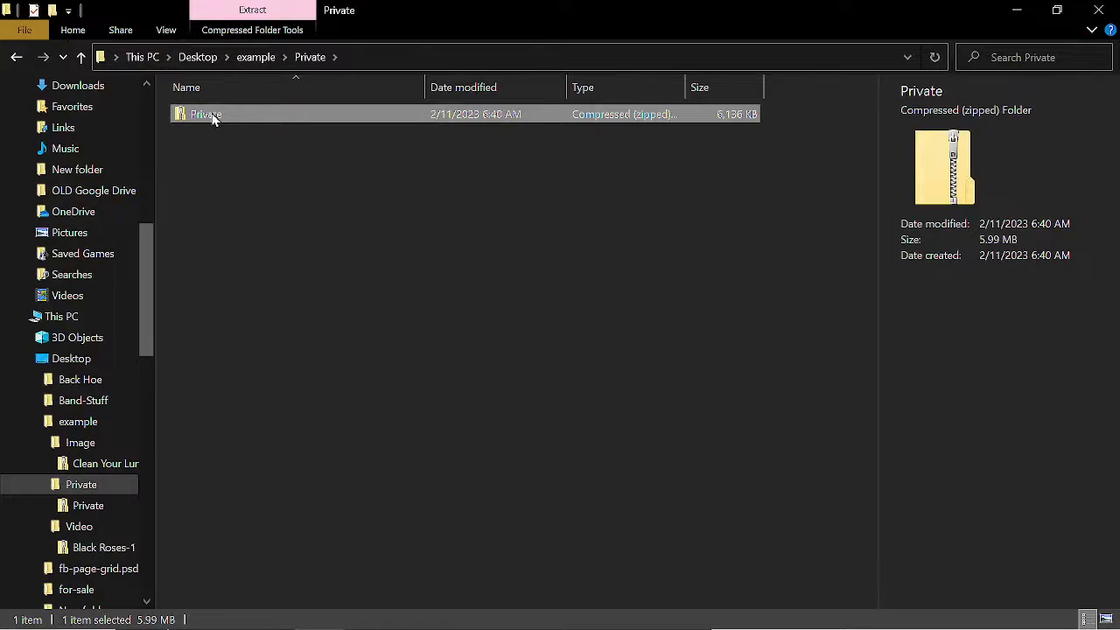
{"action": "right_click", "coordinate": [207, 114]}
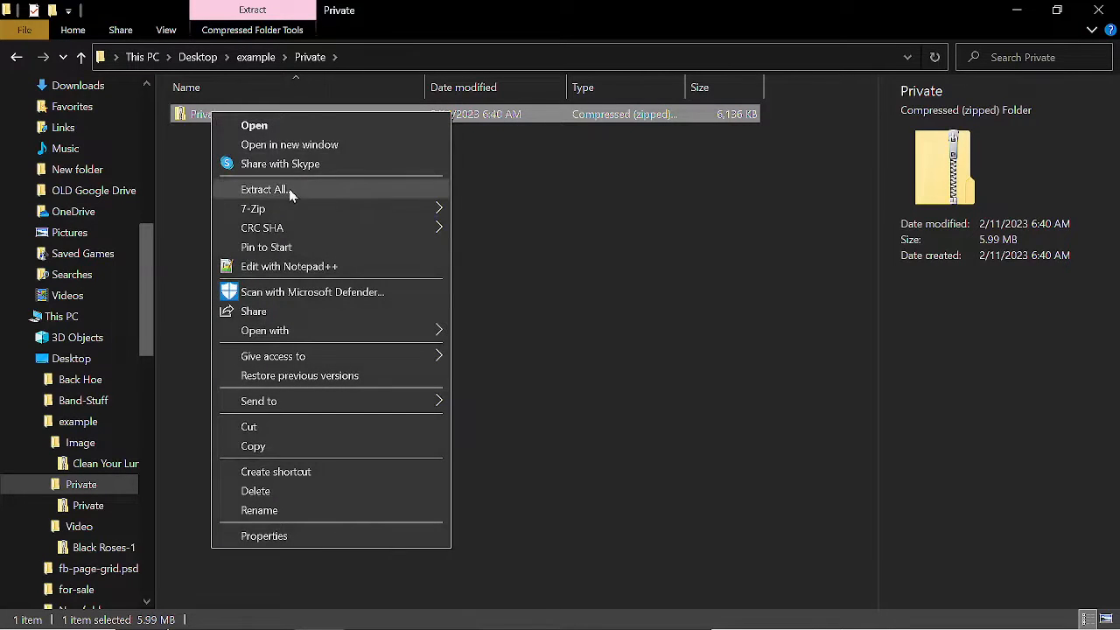
{"action": "left_click", "coordinate": [263, 189]}
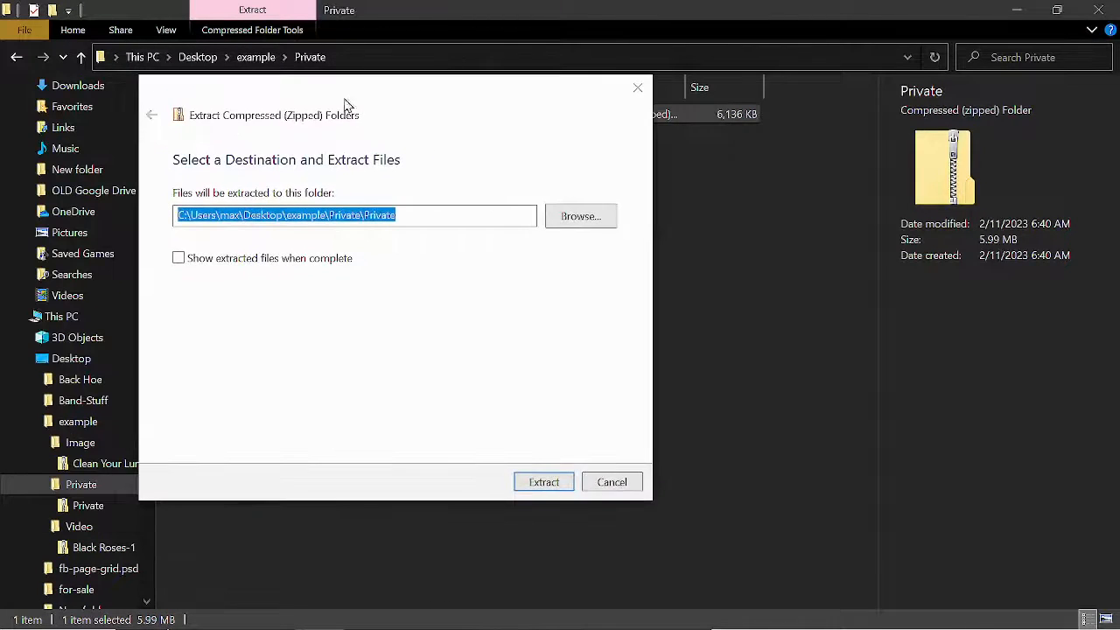
{"action": "left_click", "coordinate": [543, 481]}
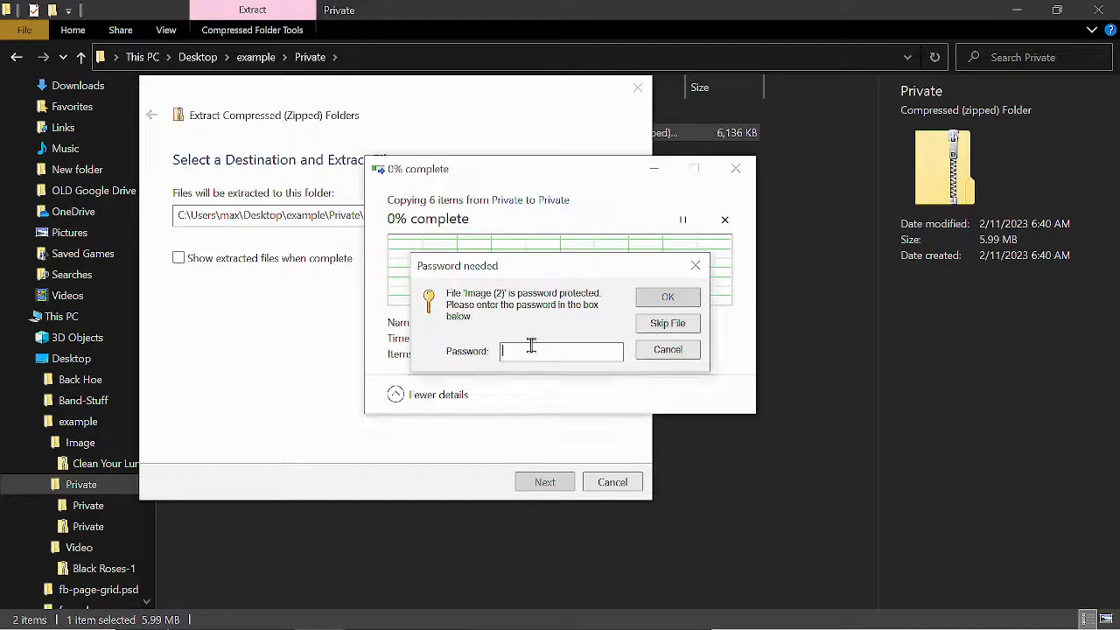
{"action": "type", "text": "••••"}
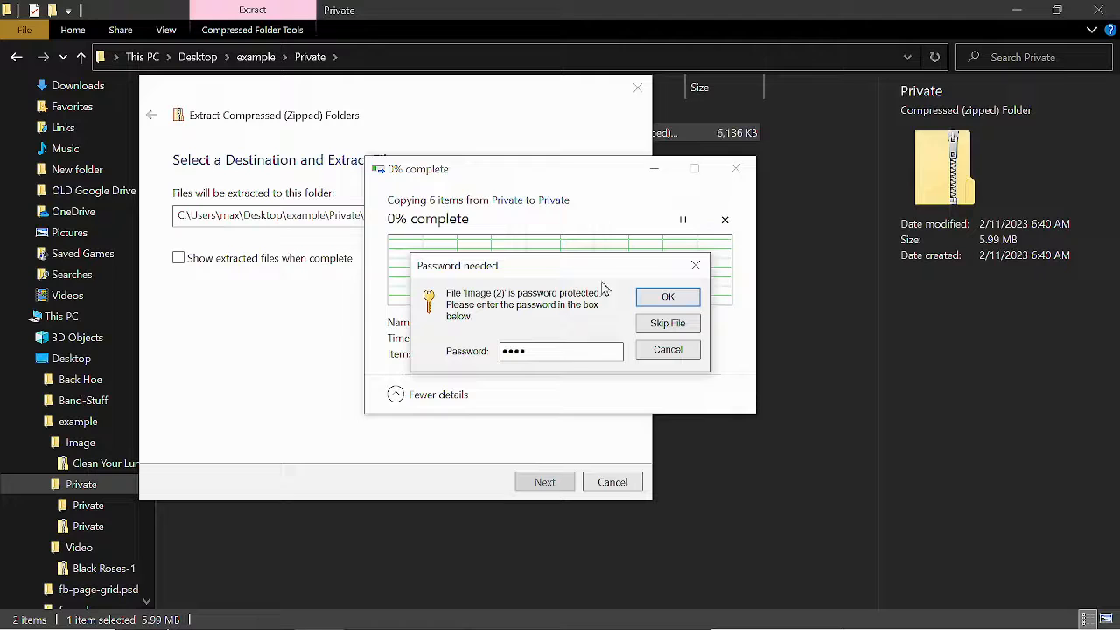
{"action": "left_click", "coordinate": [669, 297]}
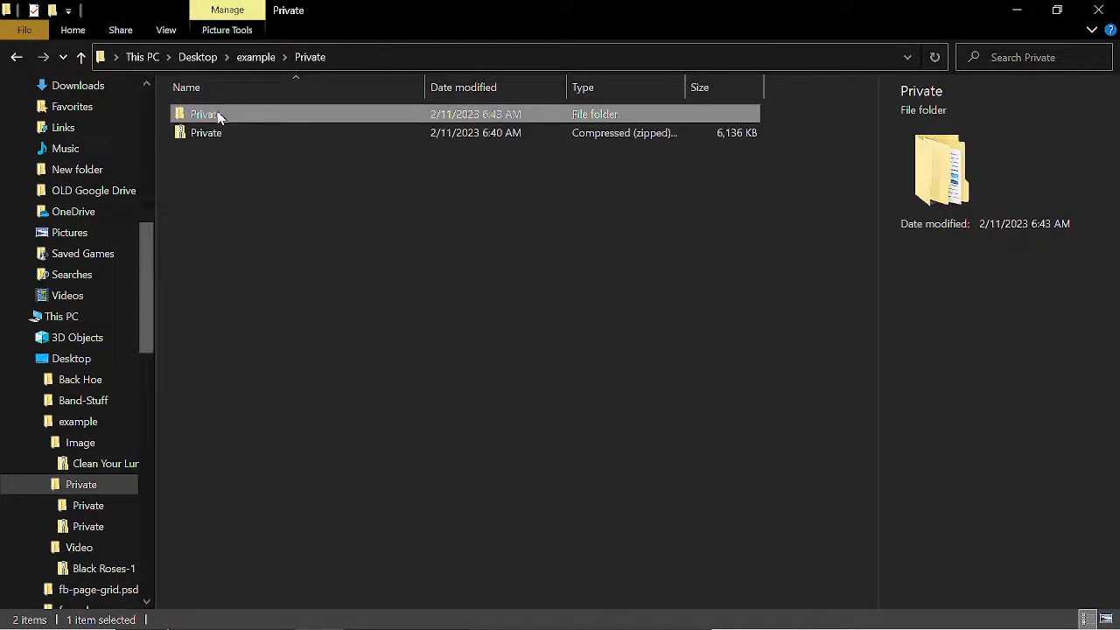
Browse the extracted Private folder, selecting the camping supply list and Image (4).
{"action": "double_click", "coordinate": [207, 114]}
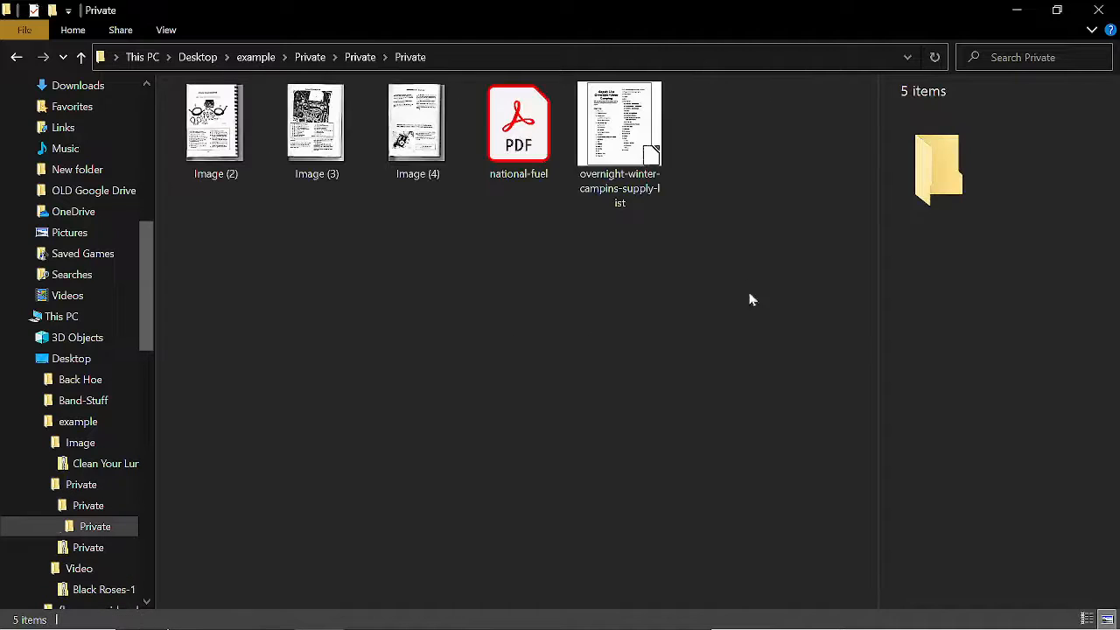
{"action": "left_click", "coordinate": [518, 123]}
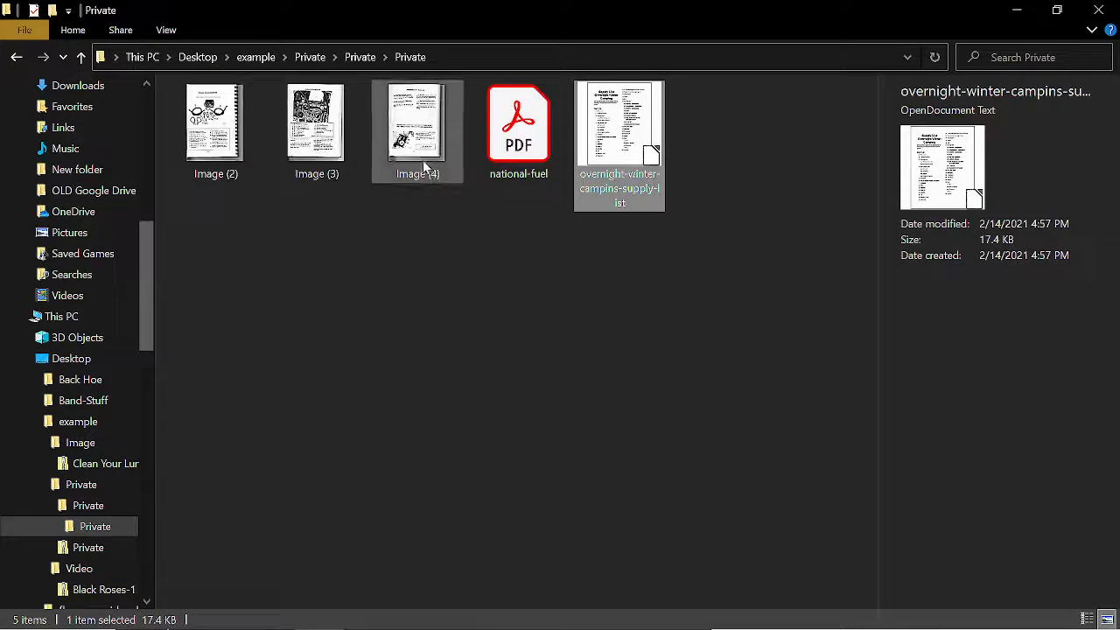
{"action": "left_click", "coordinate": [315, 123]}
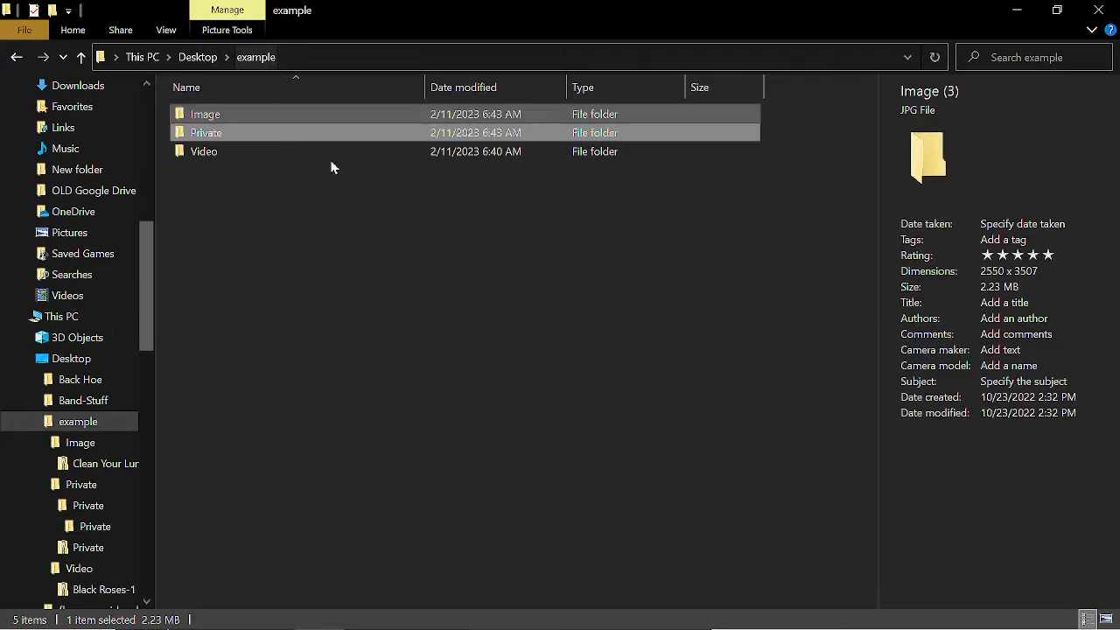
Delete the Image folder and select the Clean Your Lungs JPG now sitting in example.
{"action": "left_click", "coordinate": [206, 133]}
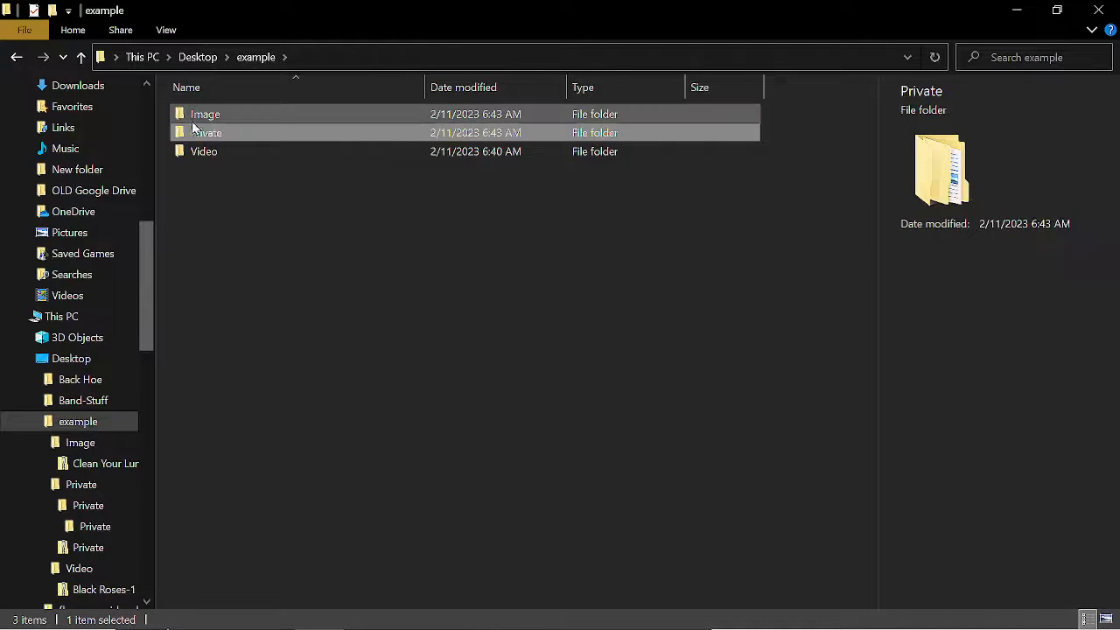
{"action": "double_click", "coordinate": [204, 113]}
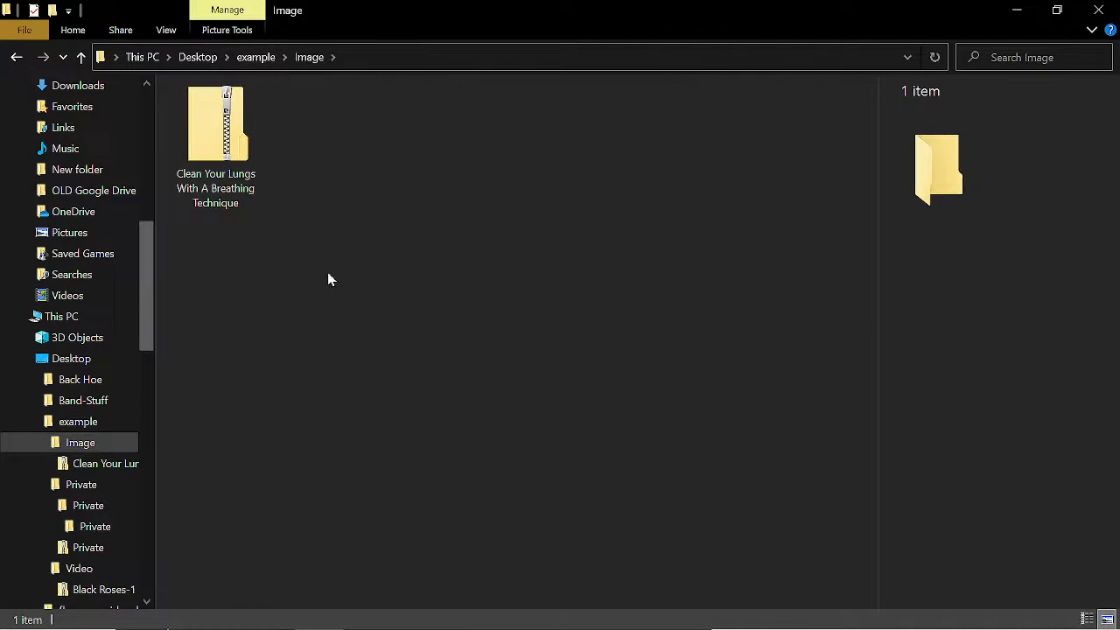
{"action": "double_click", "coordinate": [217, 125]}
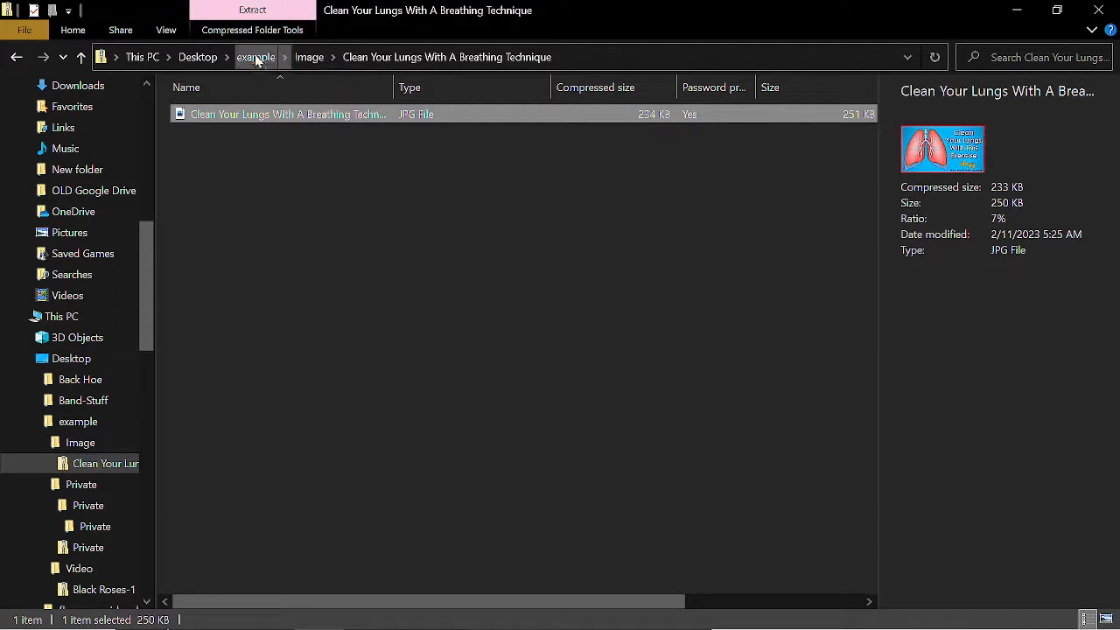
{"action": "left_click", "coordinate": [256, 56]}
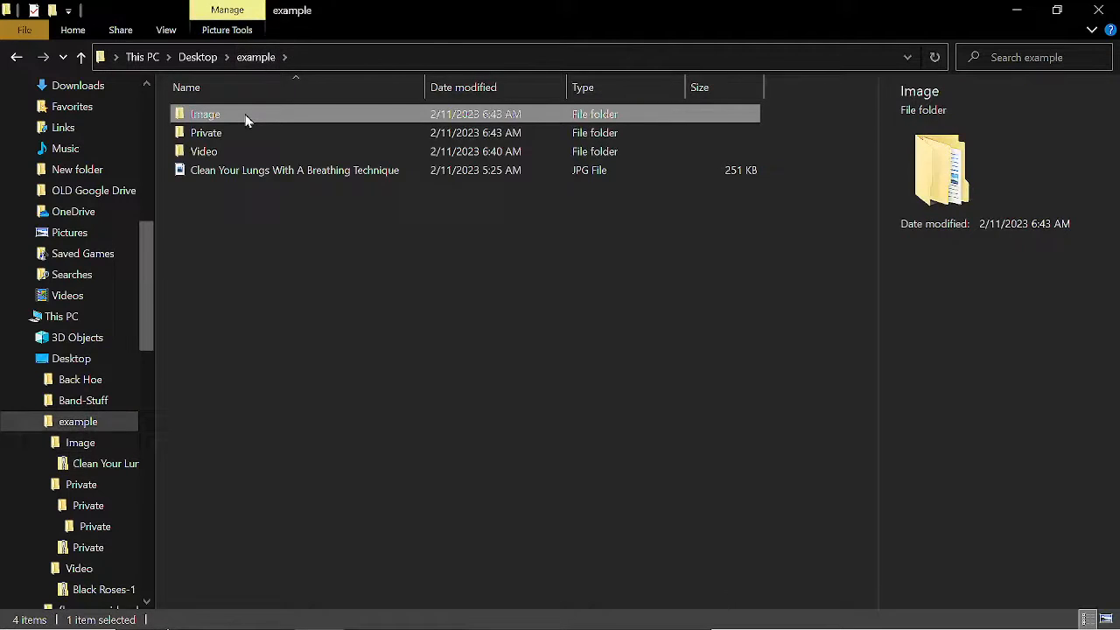
{"action": "mouse_move", "coordinate": [253, 220]}
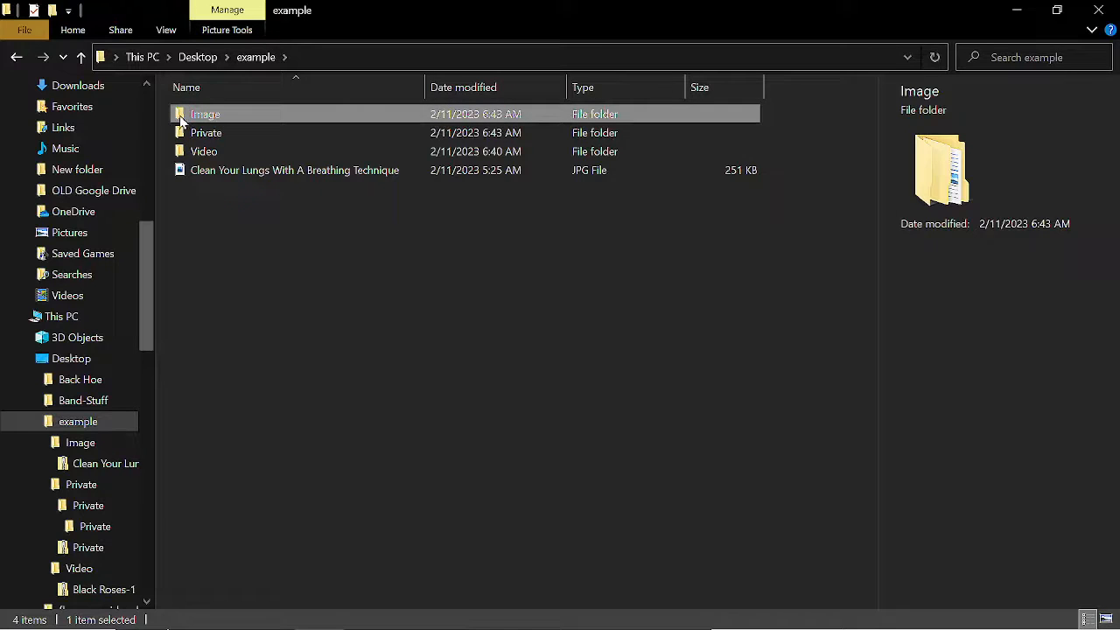
{"action": "key", "text": "Delete"}
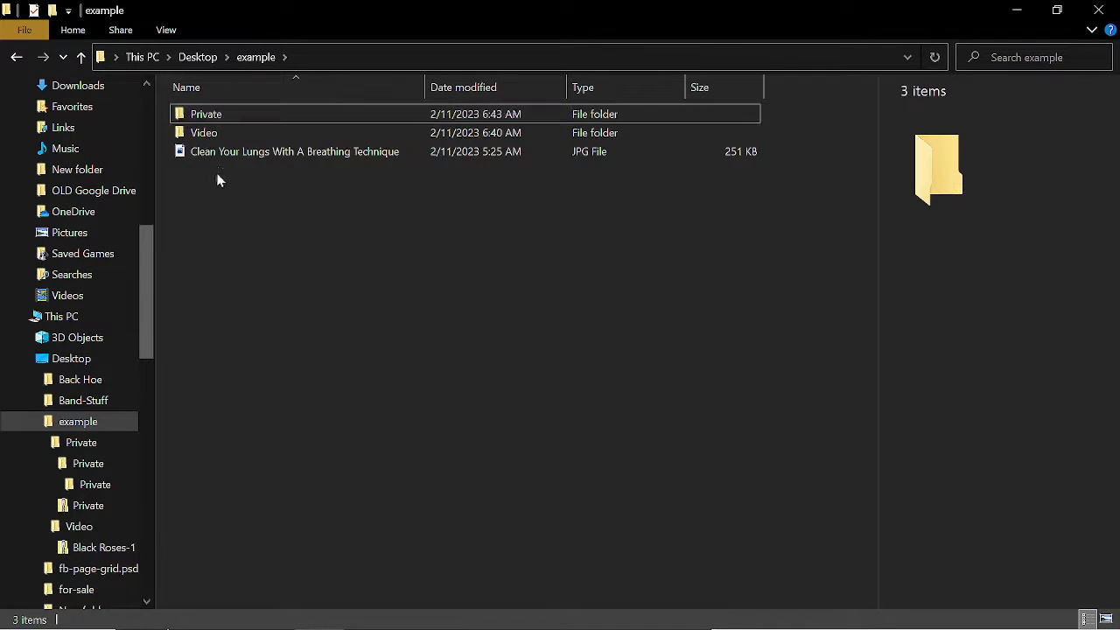
{"action": "left_click", "coordinate": [294, 151]}
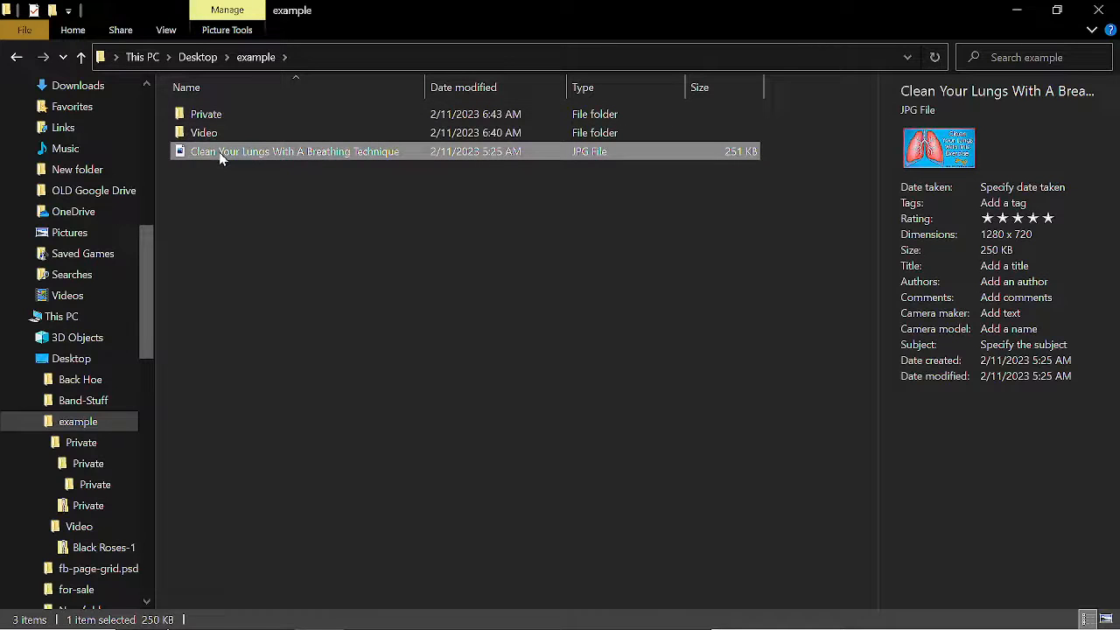
{"action": "right_click", "coordinate": [294, 151]}
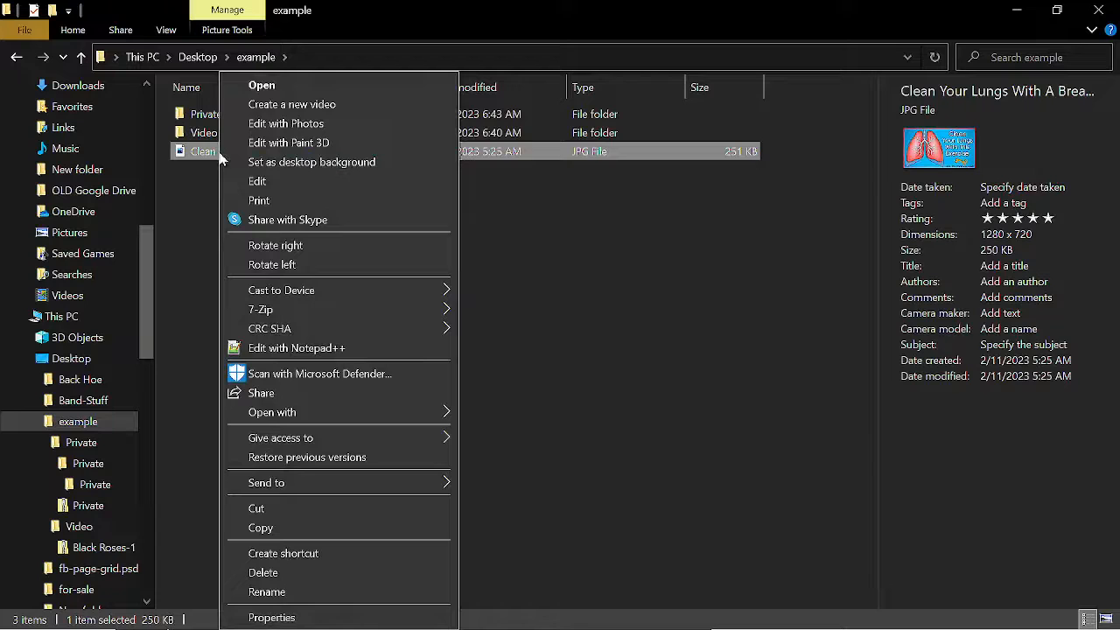
{"action": "mouse_move", "coordinate": [315, 181]}
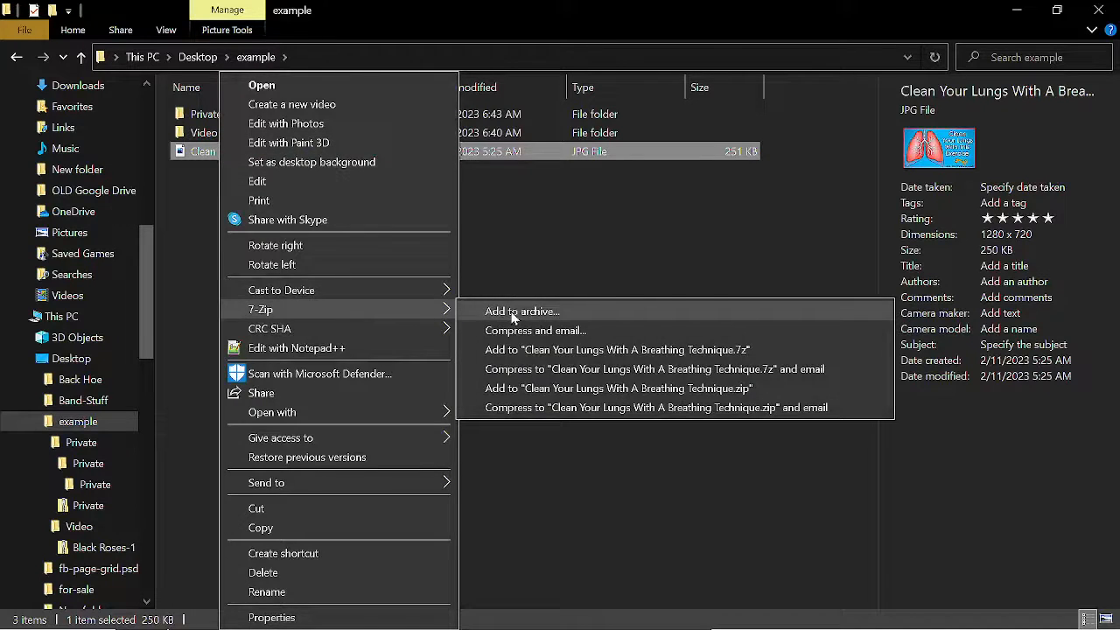
{"action": "left_click", "coordinate": [521, 312]}
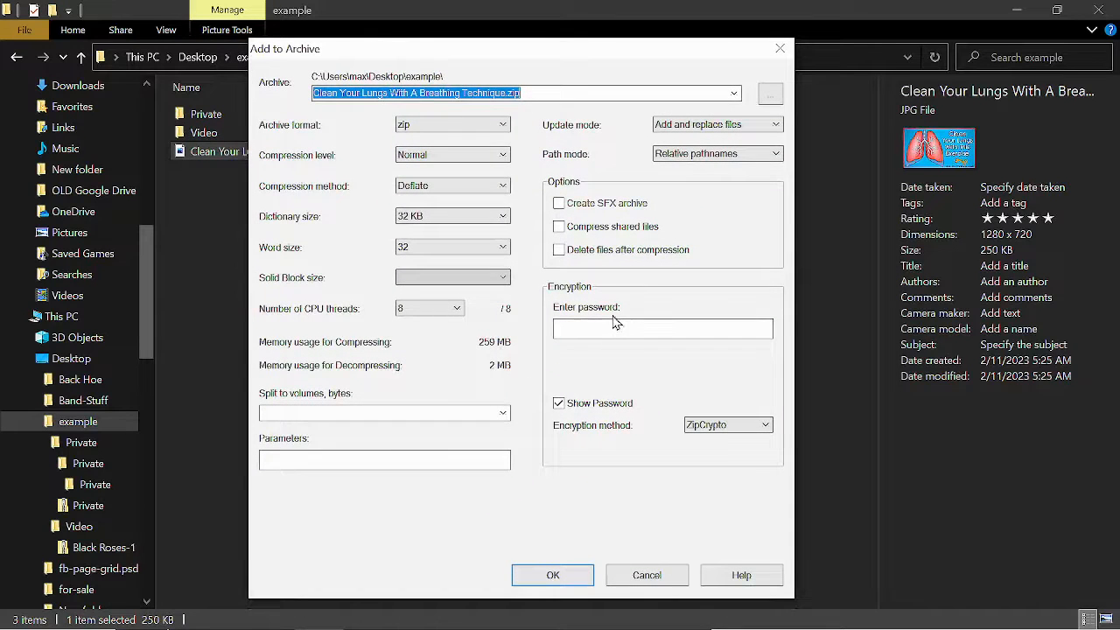
{"action": "left_click", "coordinate": [661, 329]}
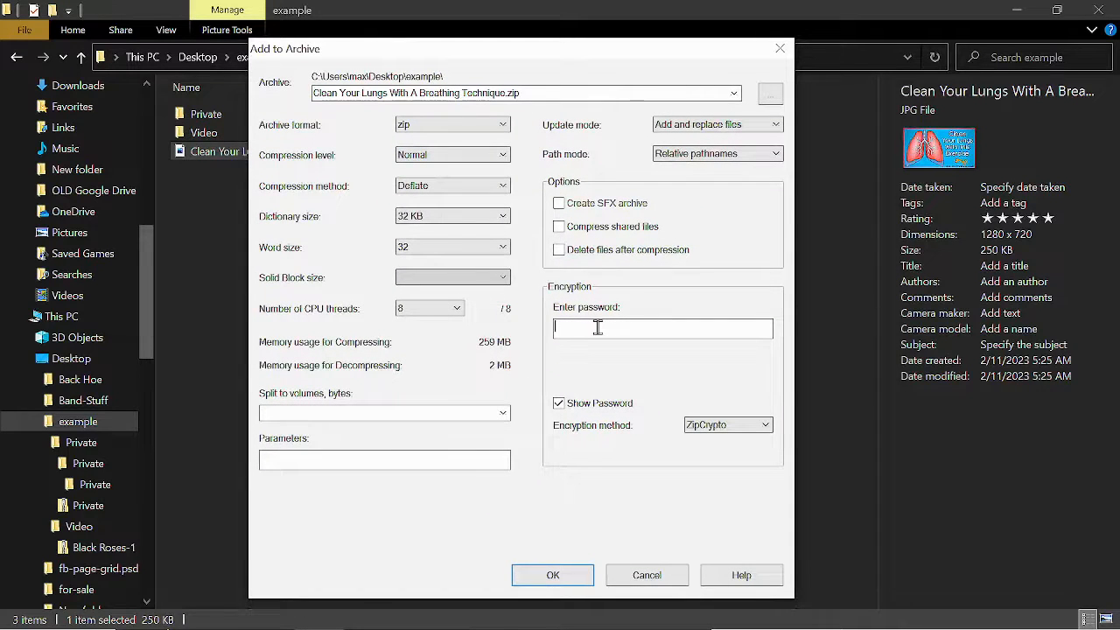
{"action": "type", "text": "abc"}
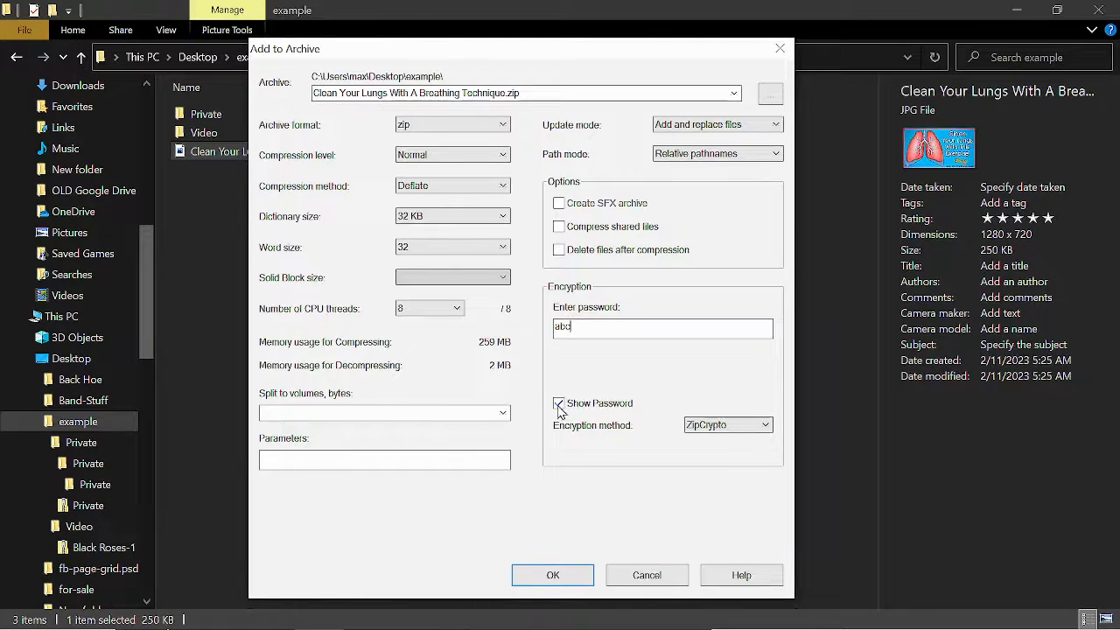
{"action": "left_click", "coordinate": [560, 403]}
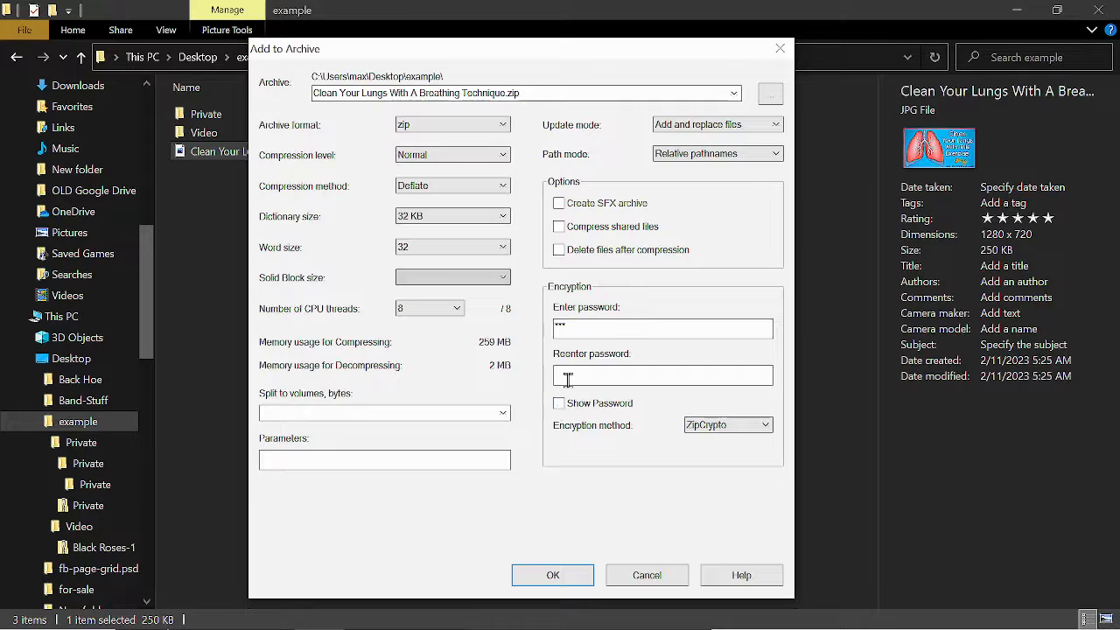
{"action": "type", "text": "**"}
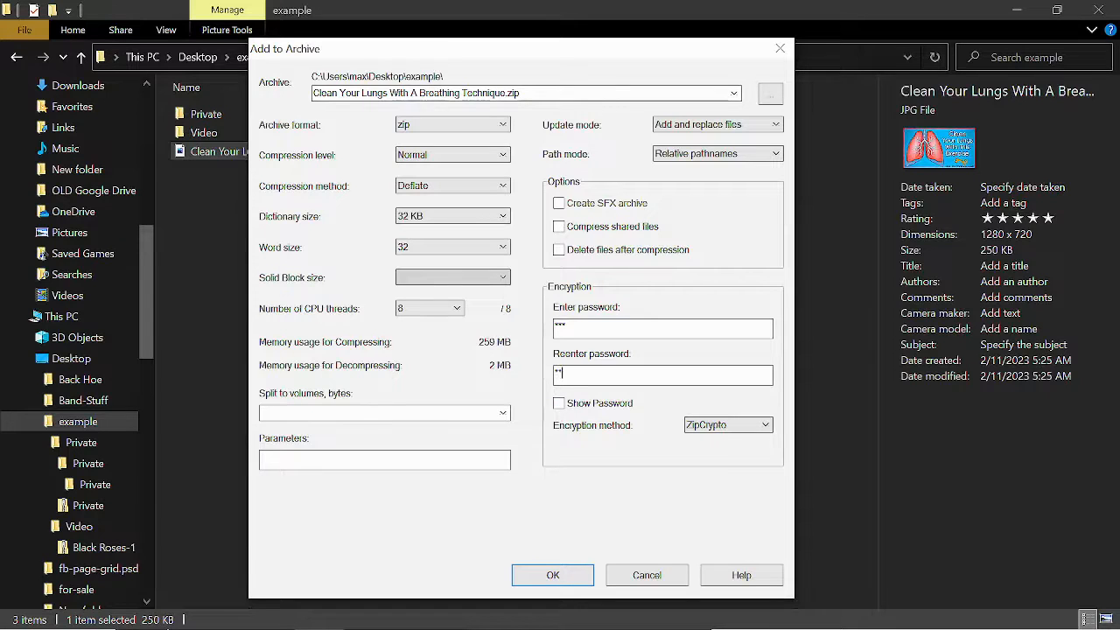
{"action": "type", "text": "*"}
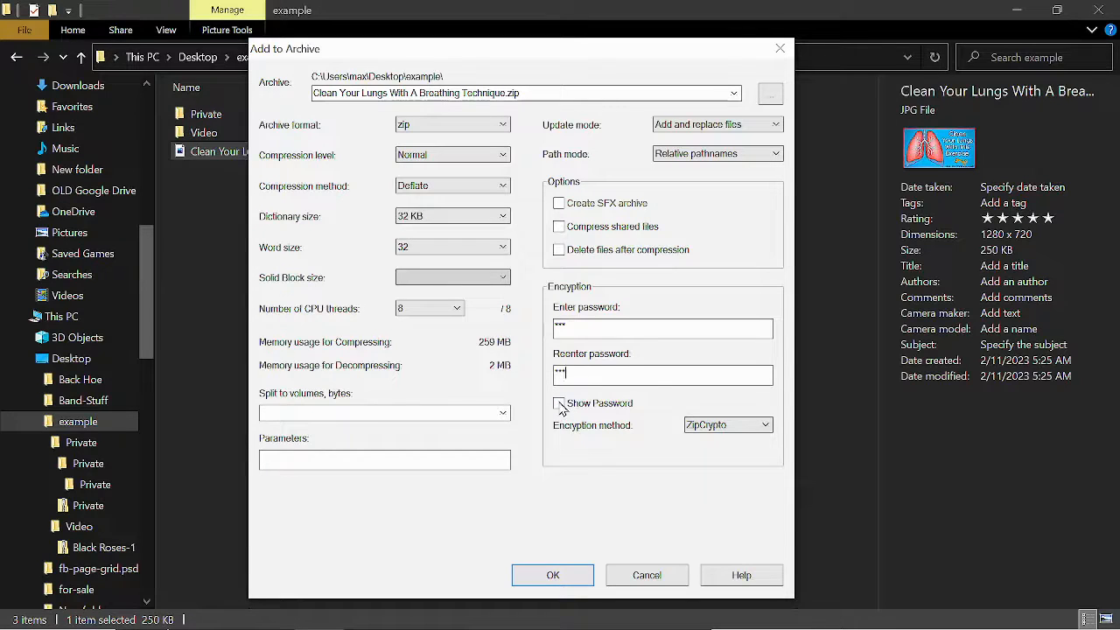
{"action": "left_click", "coordinate": [560, 403]}
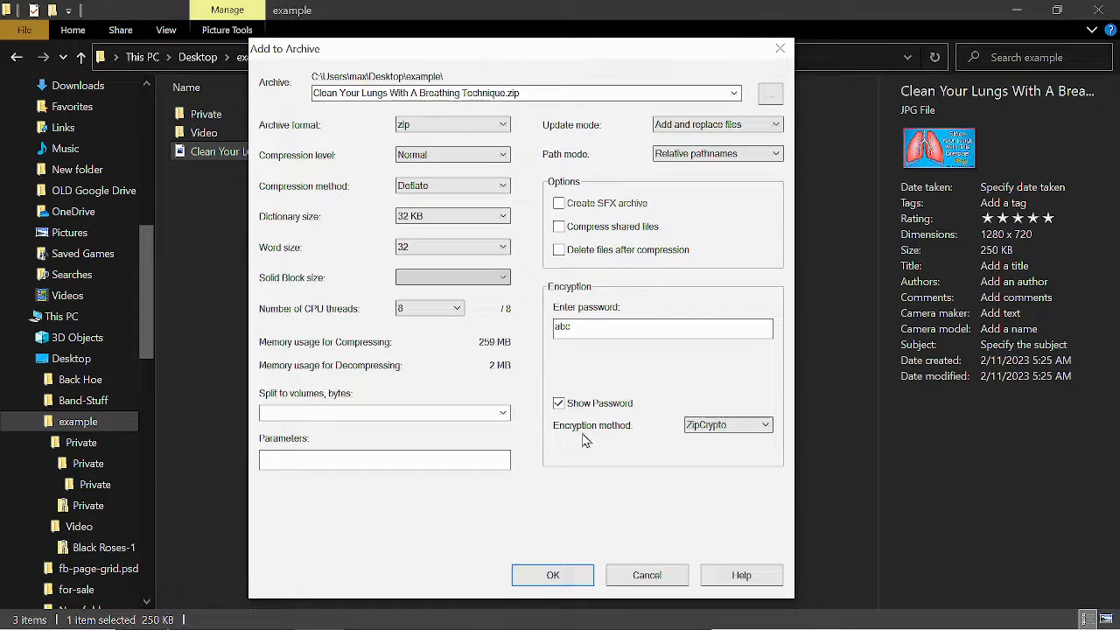
{"action": "mouse_move", "coordinate": [571, 595]}
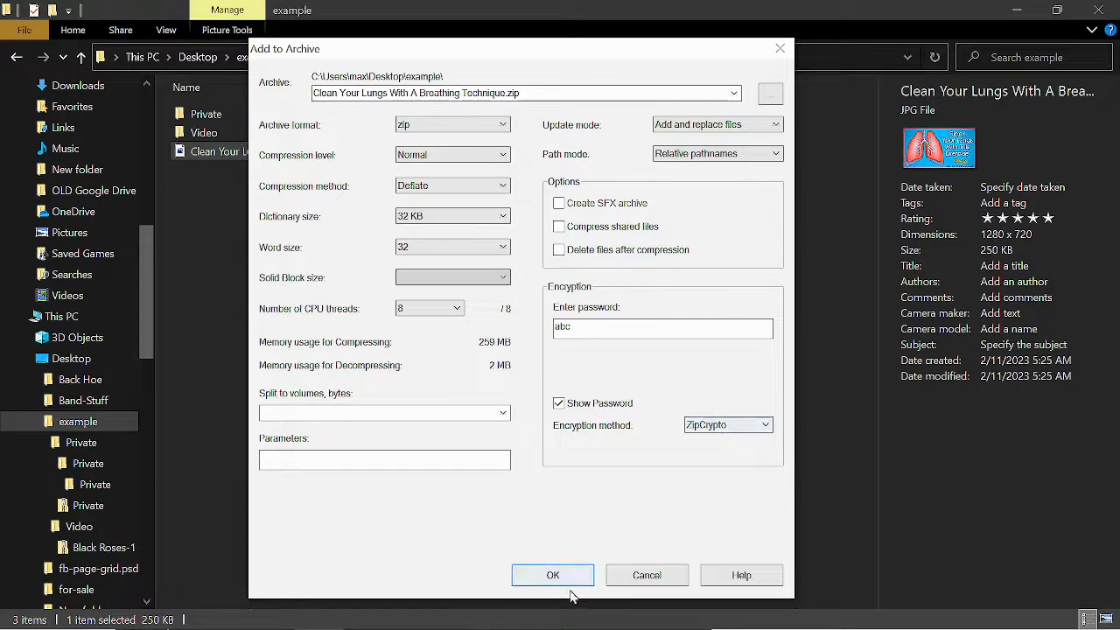
{"action": "left_click", "coordinate": [553, 574]}
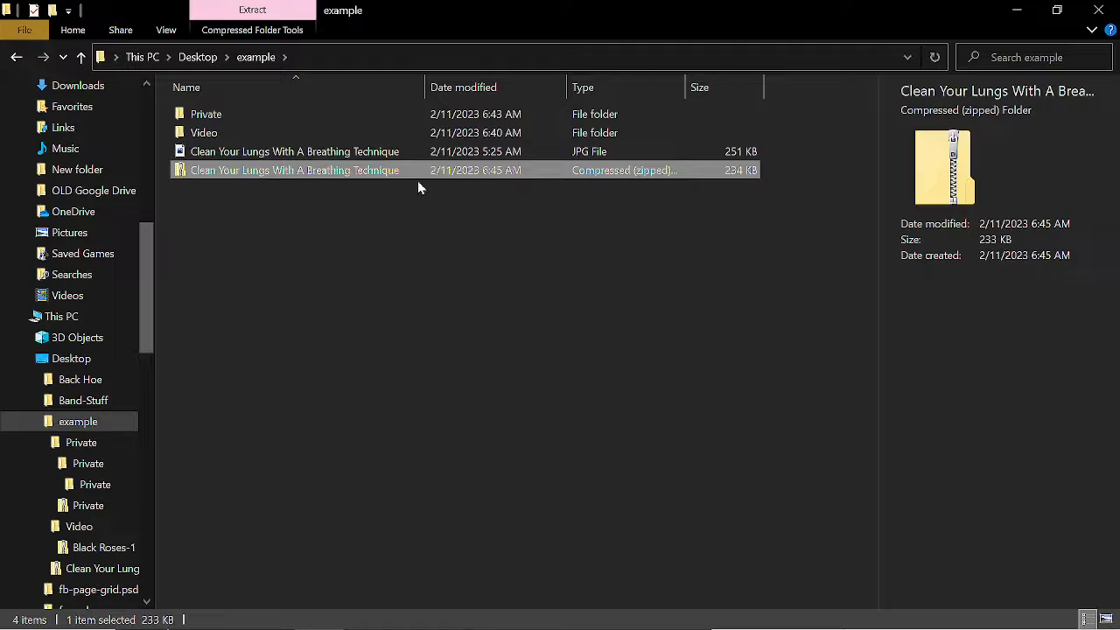
{"action": "mouse_move", "coordinate": [203, 133]}
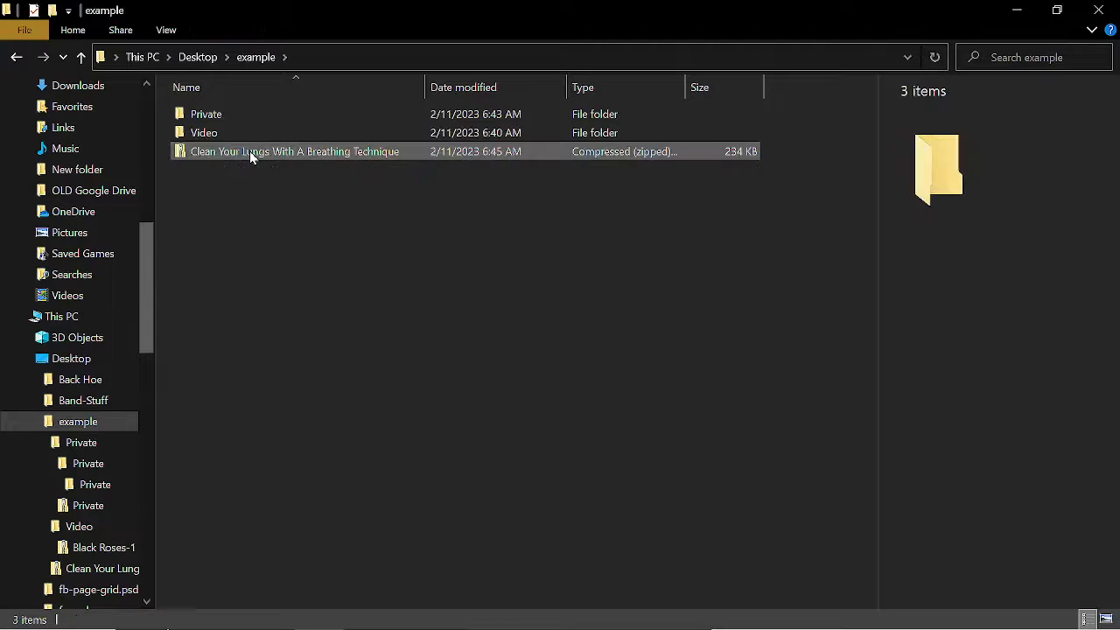
{"action": "mouse_move", "coordinate": [243, 157]}
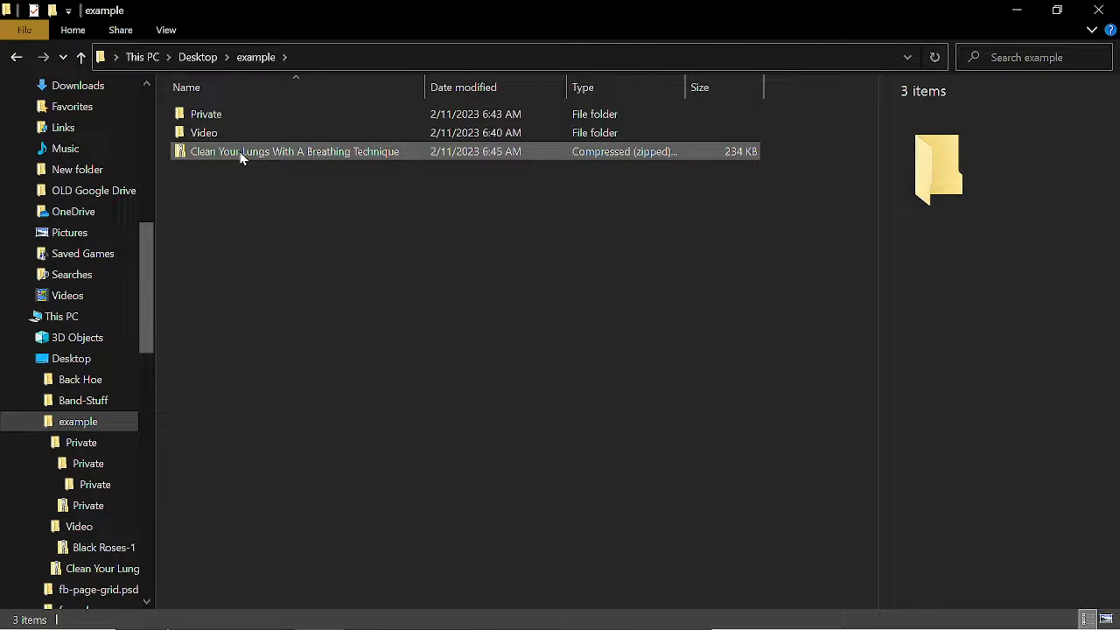
Select the new Clean Your Lungs zip left beside Private and Video.
{"action": "left_click", "coordinate": [293, 151]}
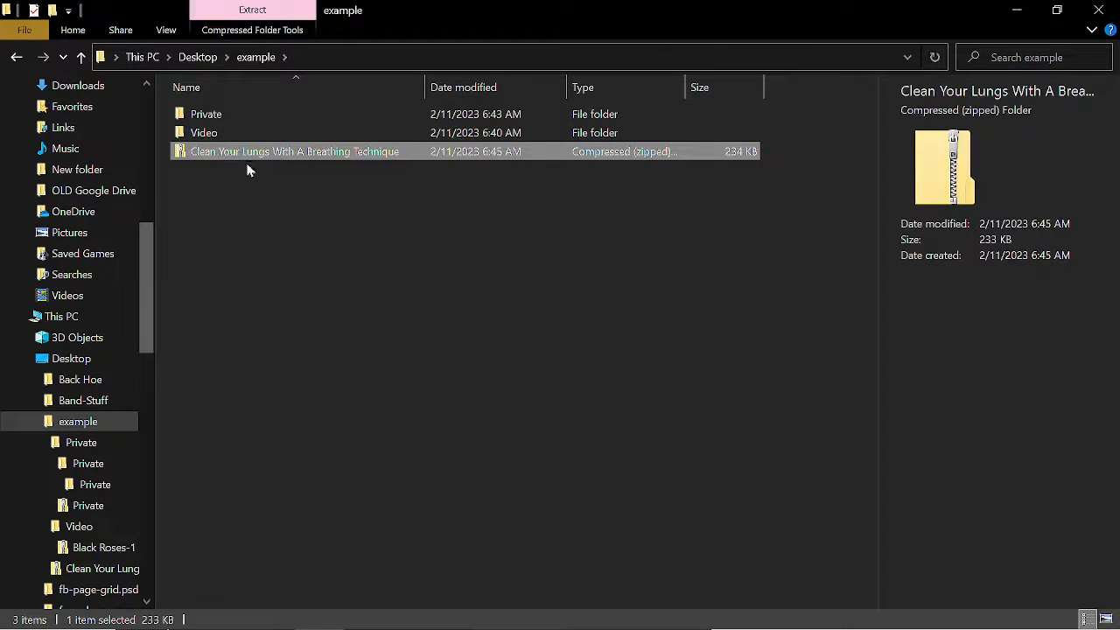
{"action": "mouse_move", "coordinate": [231, 193]}
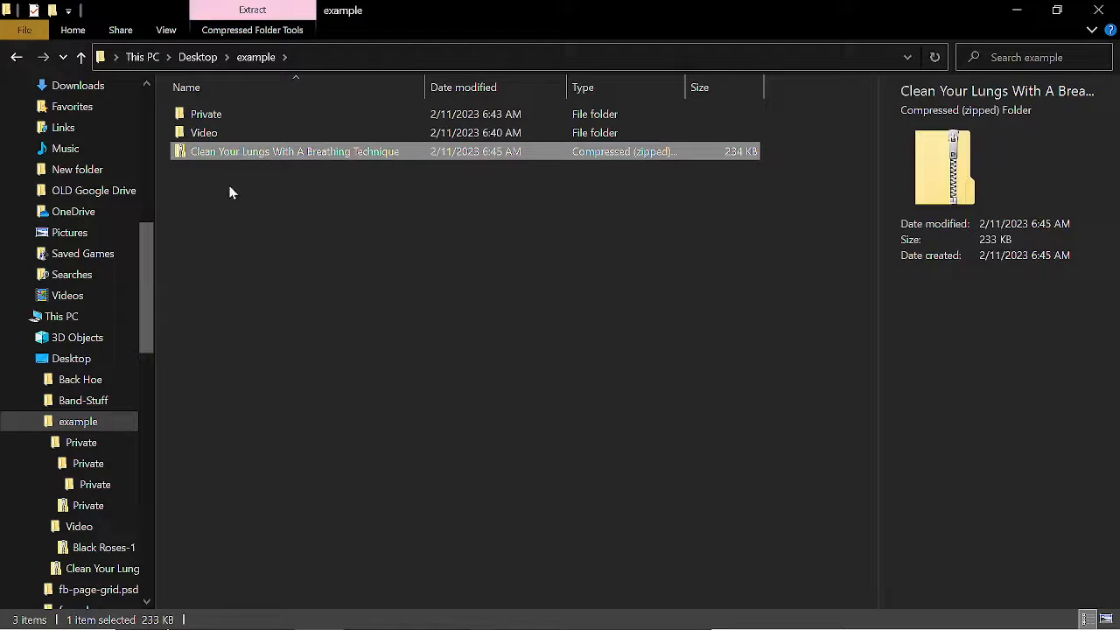
{"action": "mouse_move", "coordinate": [263, 229]}
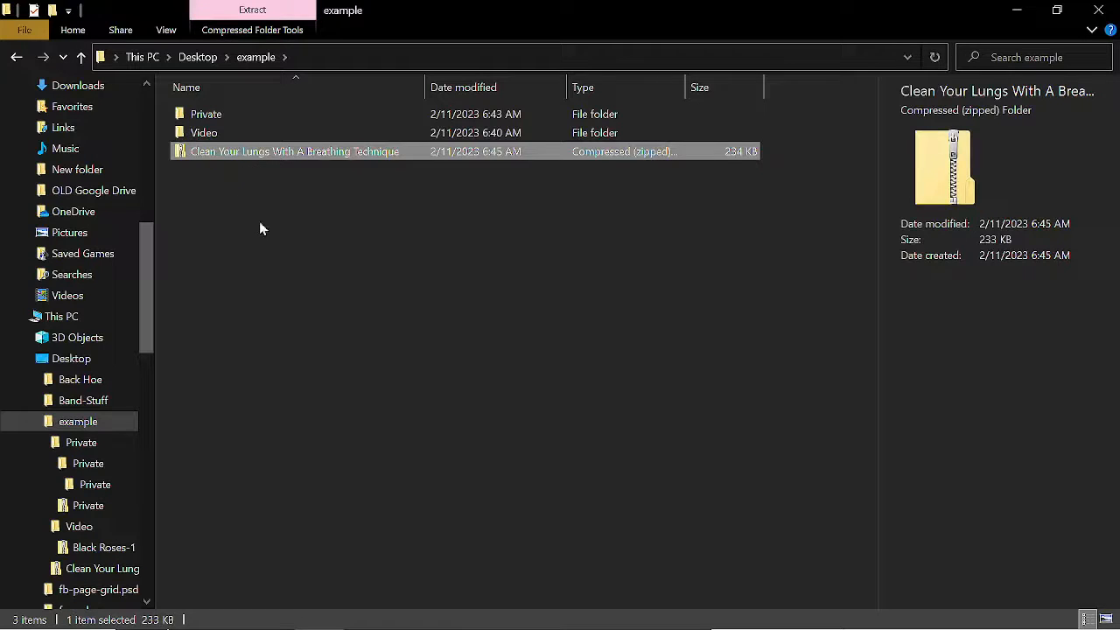
{"action": "mouse_move", "coordinate": [308, 262]}
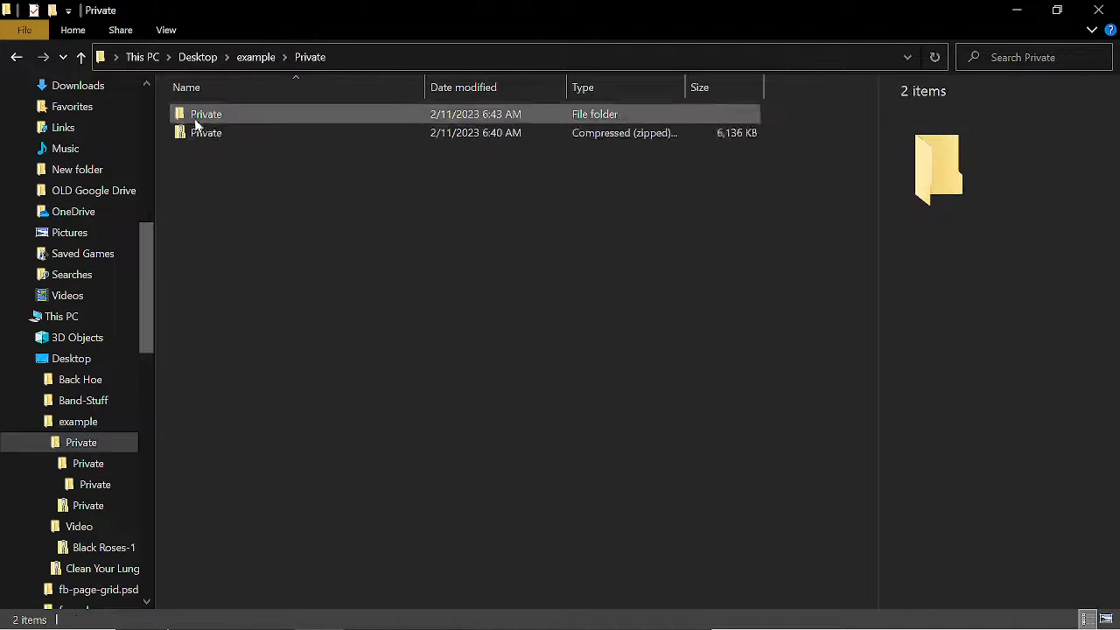
Delete the Private zip and go into the extracted Private folder.
{"action": "left_click", "coordinate": [207, 133]}
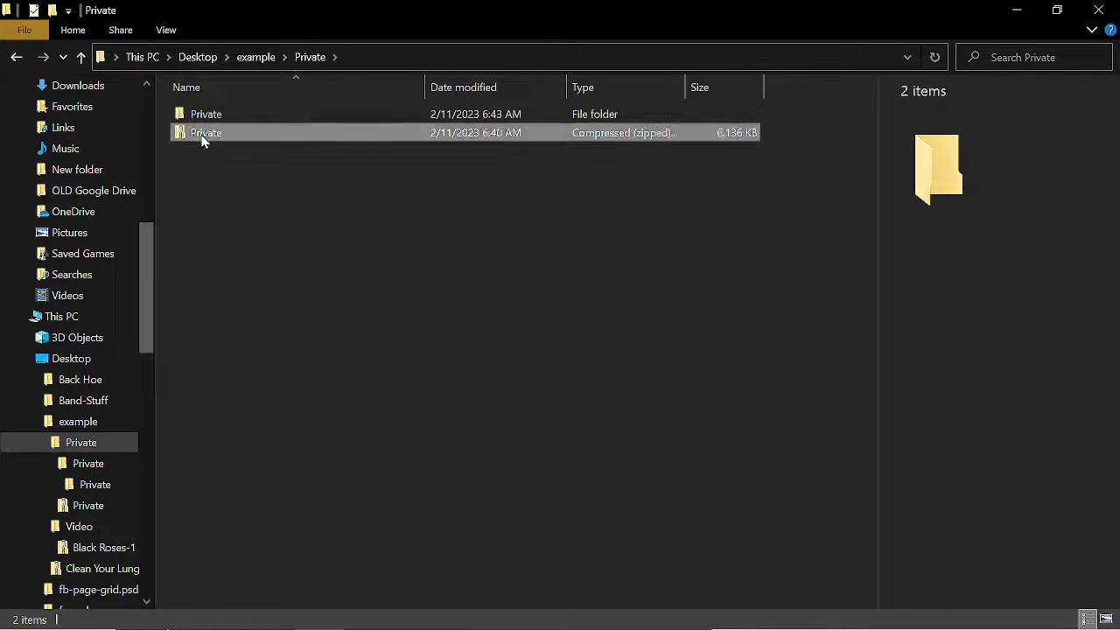
{"action": "key", "text": "Delete"}
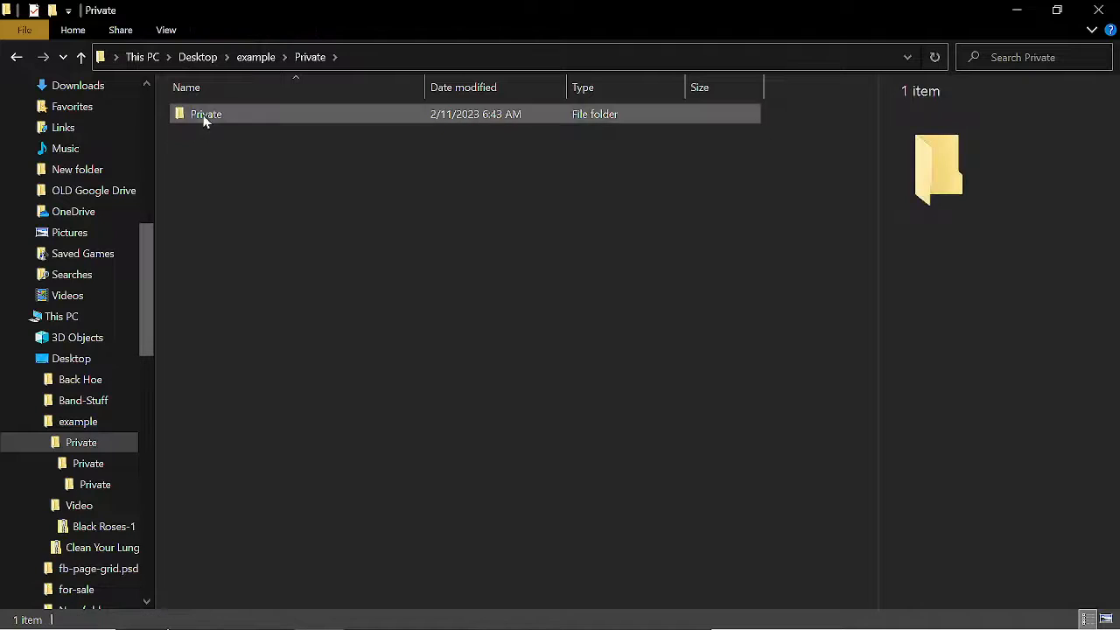
{"action": "double_click", "coordinate": [206, 114]}
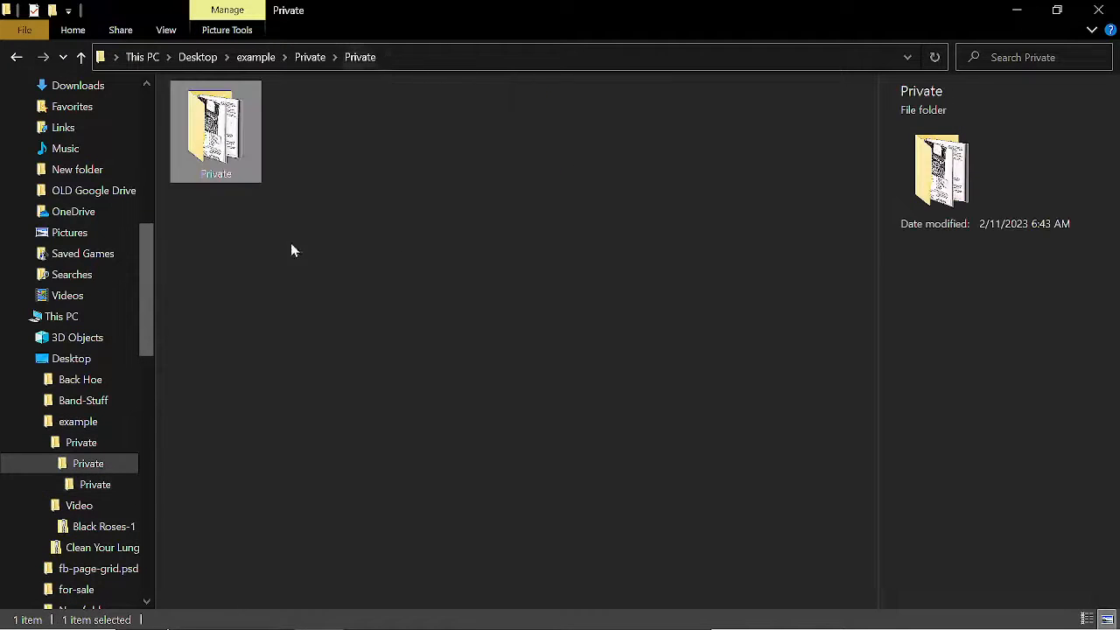
{"action": "right_click", "coordinate": [215, 131]}
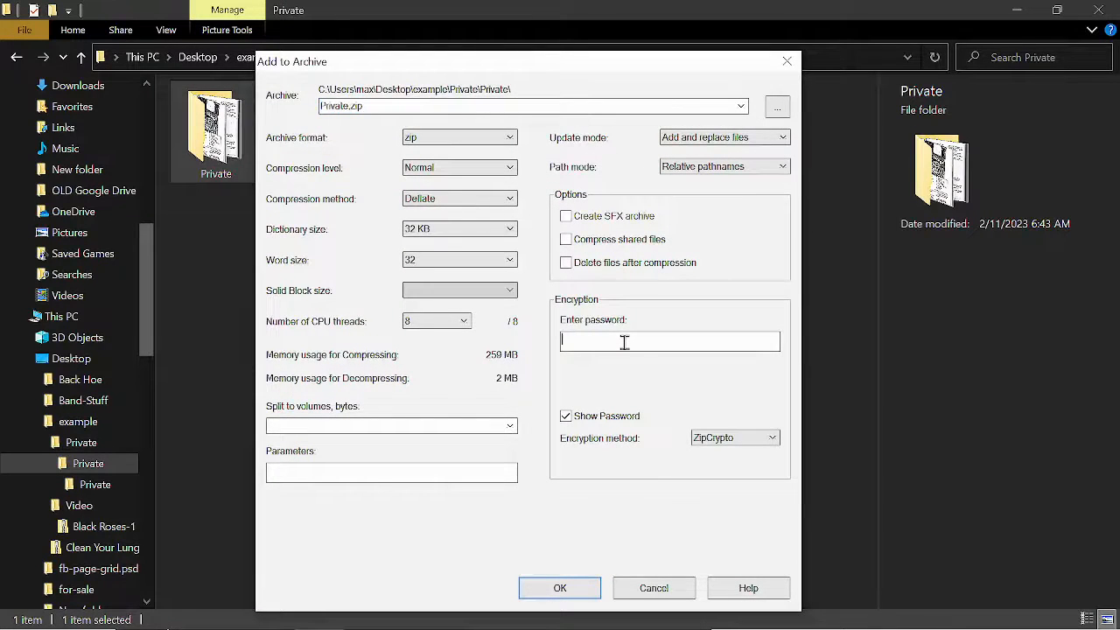
{"action": "type", "text": "abc"}
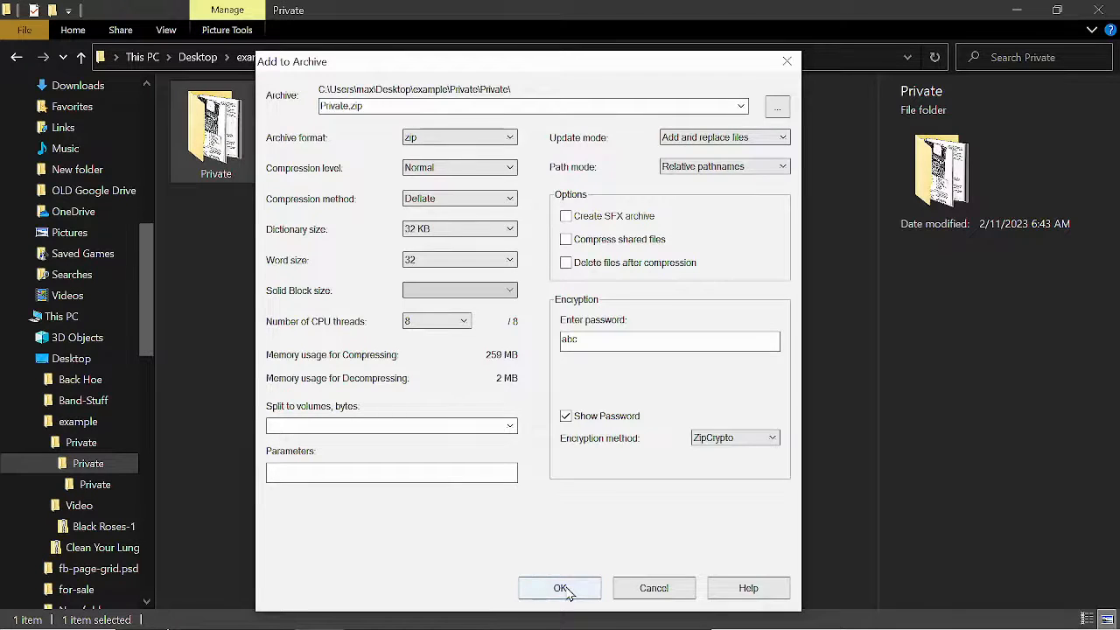
{"action": "left_click", "coordinate": [560, 588]}
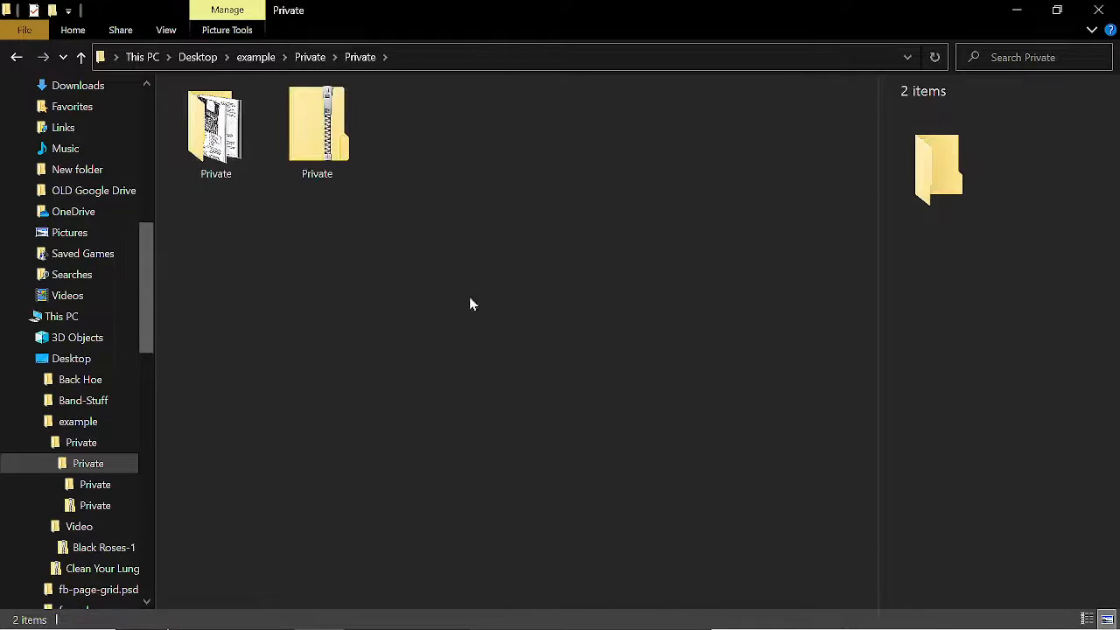
{"action": "left_click", "coordinate": [317, 132]}
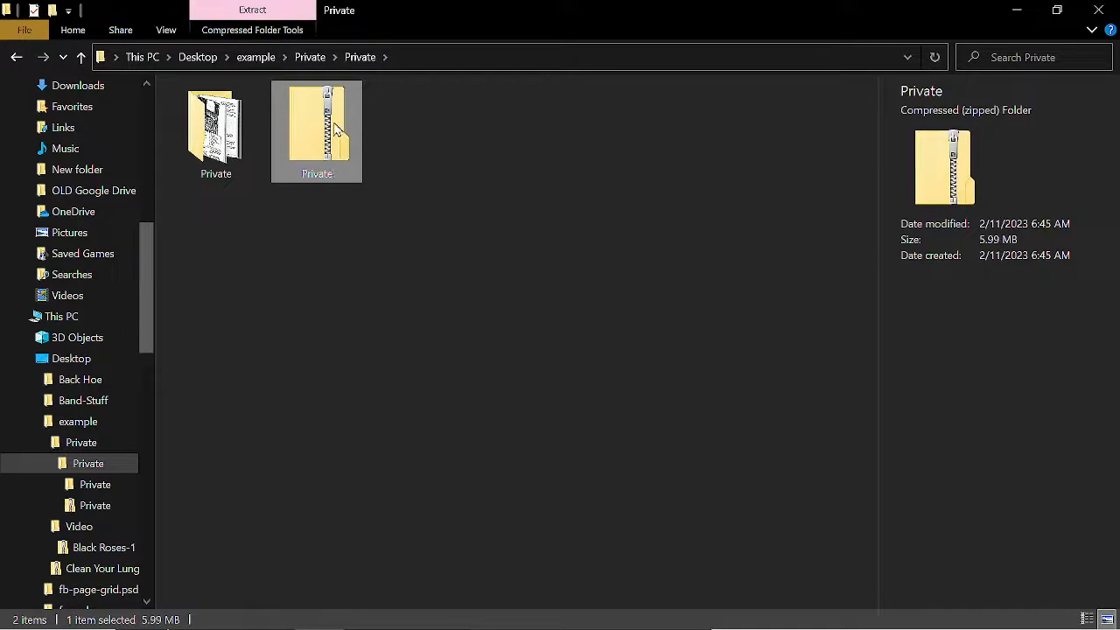
{"action": "mouse_move", "coordinate": [328, 149]}
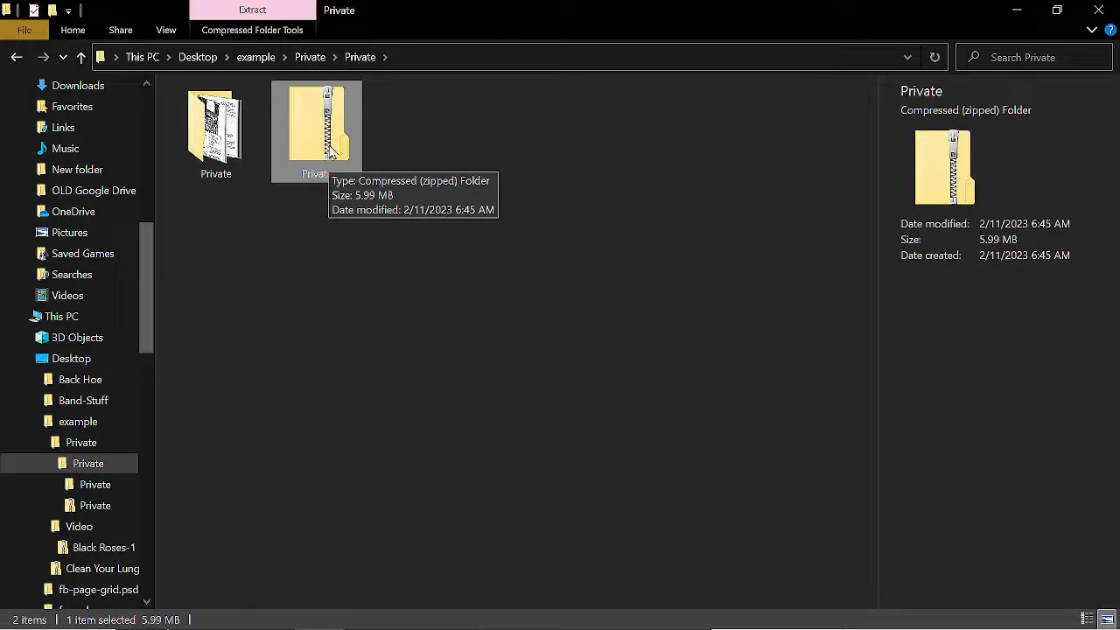
{"action": "left_click", "coordinate": [216, 132]}
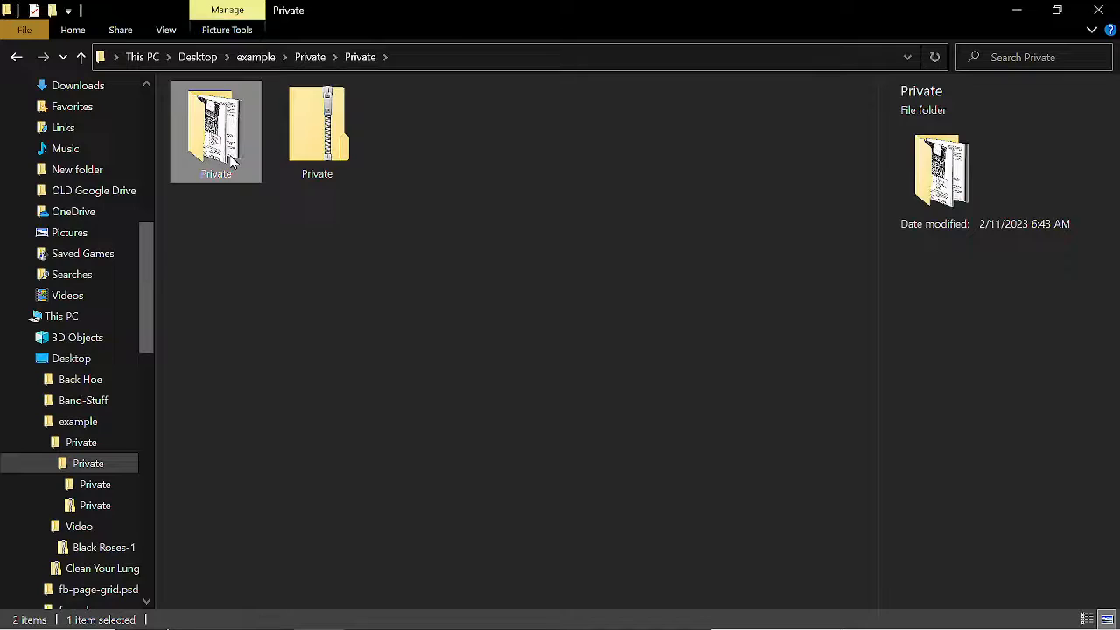